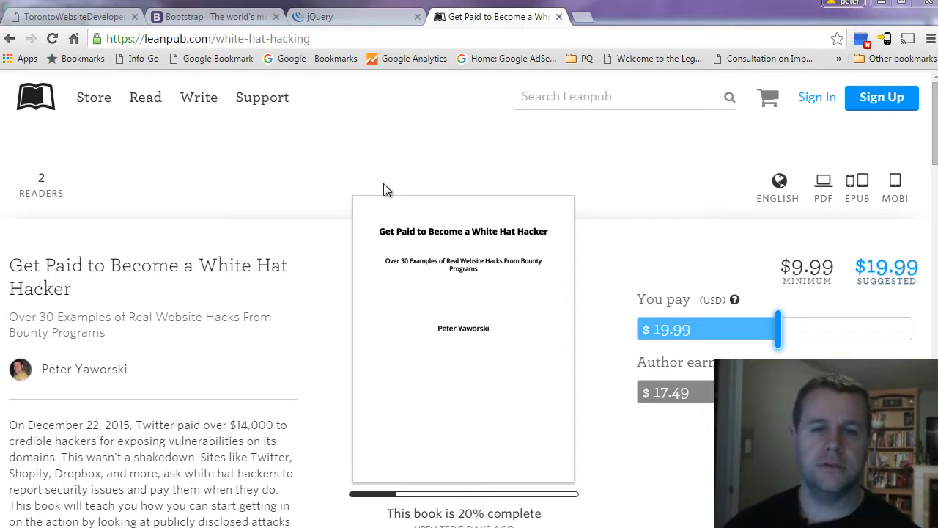
mouse_move(372, 161)
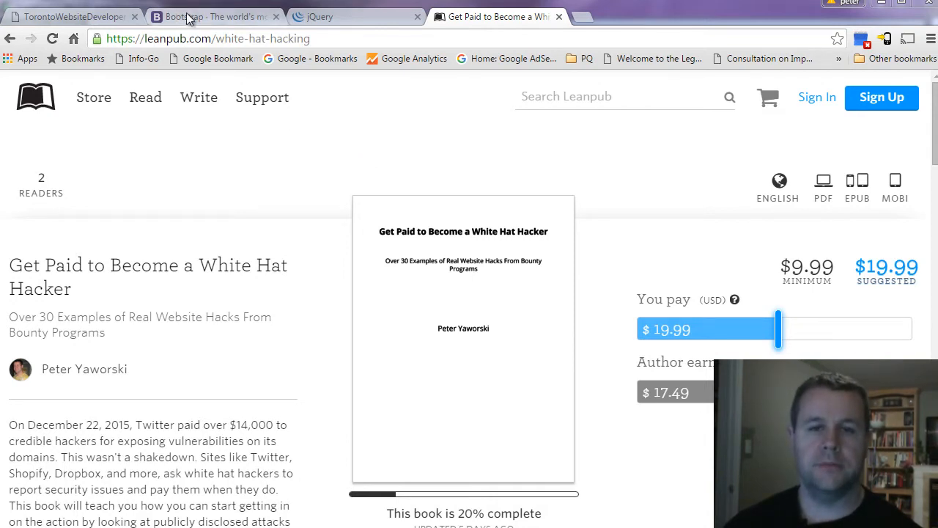
mouse_move(387, 156)
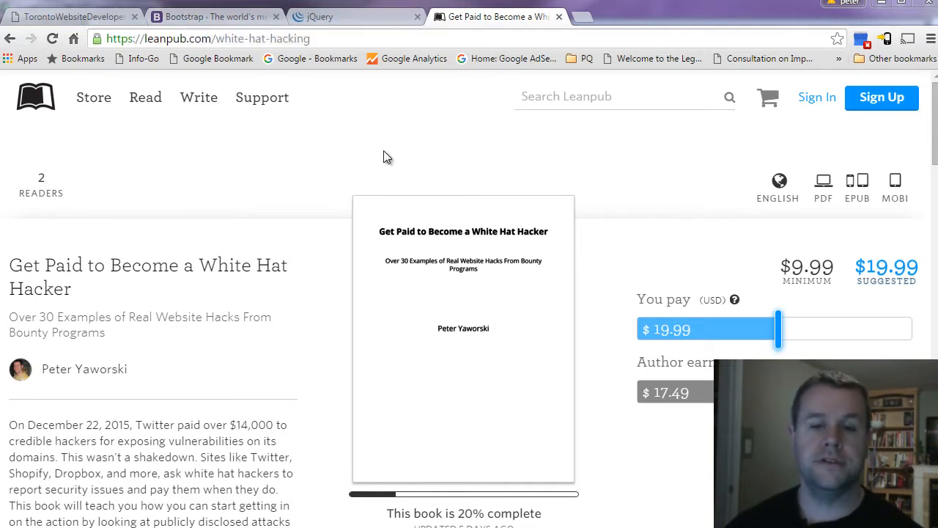
mouse_move(298, 100)
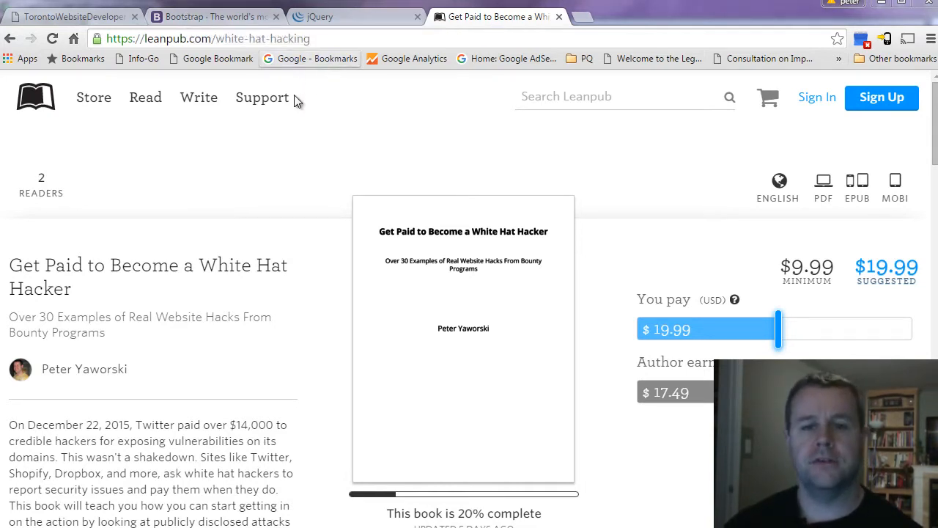
mouse_move(221, 22)
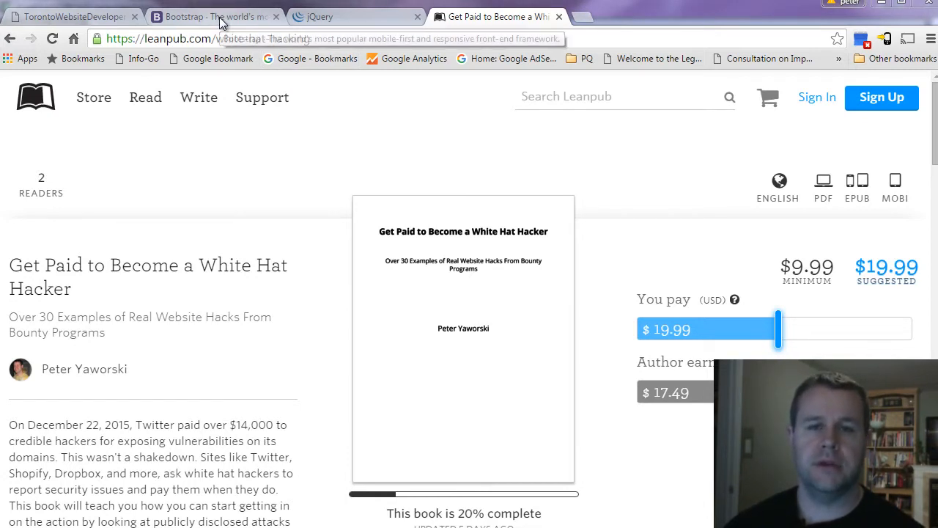
mouse_move(221, 17)
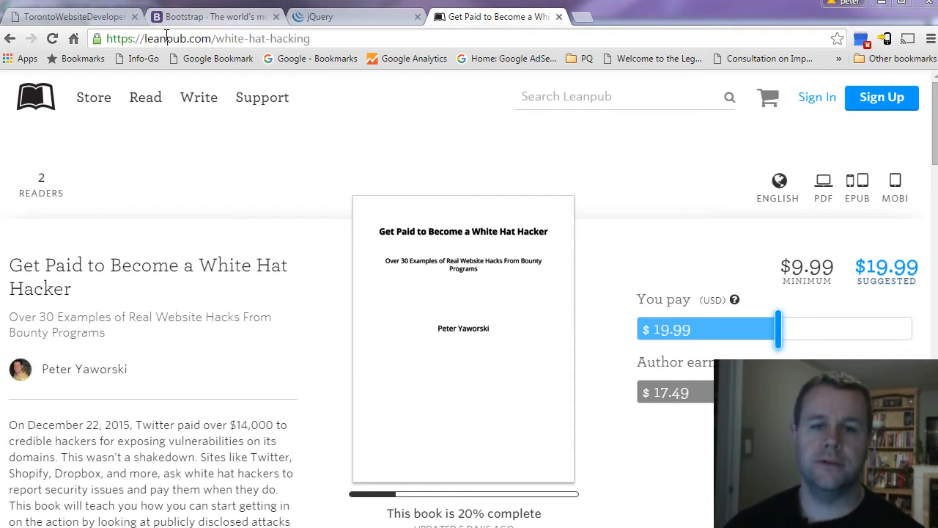
mouse_move(242, 38)
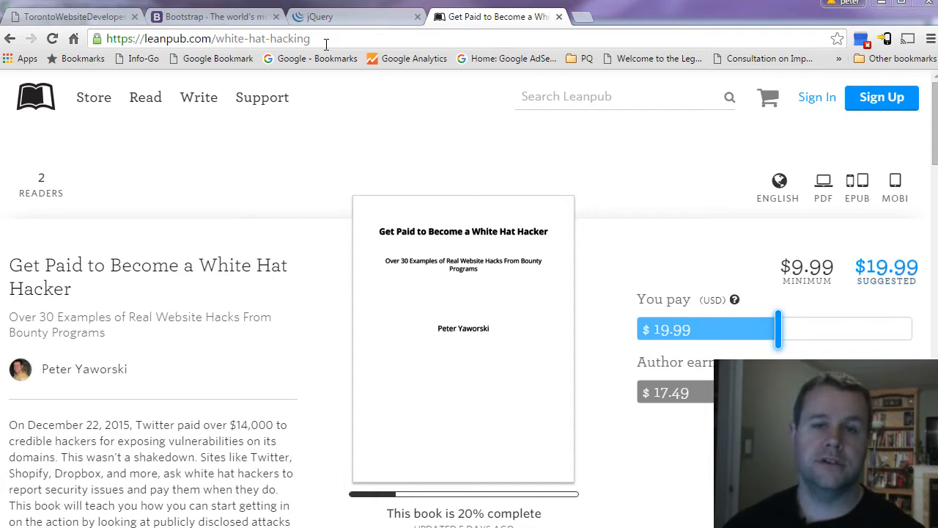
mouse_move(267, 178)
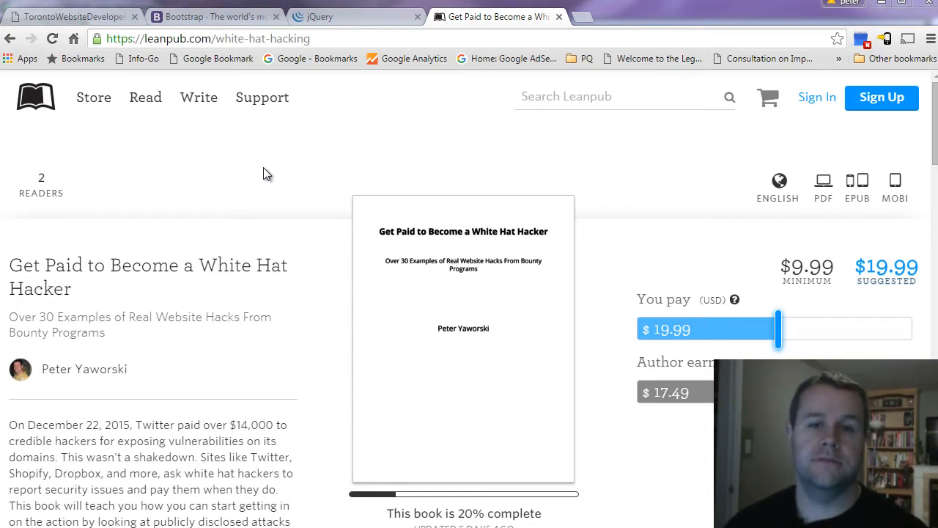
mouse_move(374, 328)
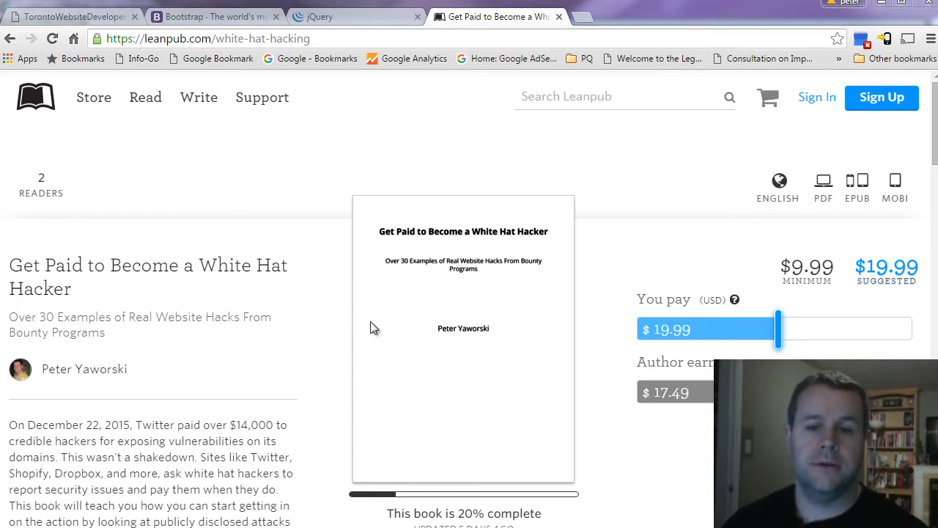
mouse_move(274, 359)
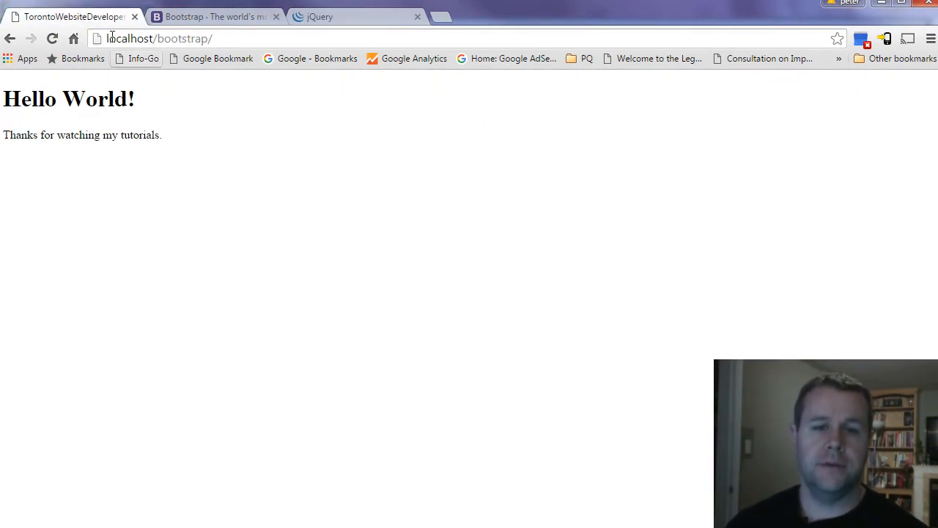
left_click(171, 38)
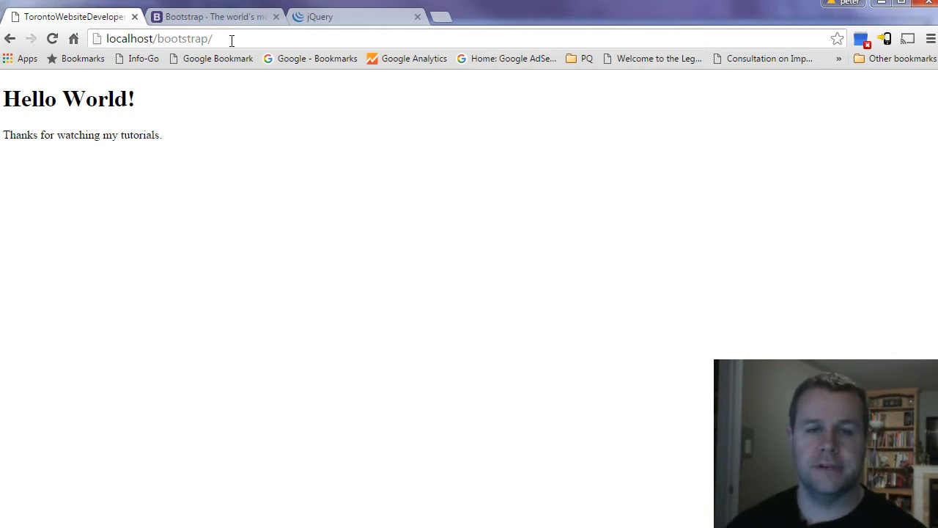
left_click_drag(79, 135, 161, 135)
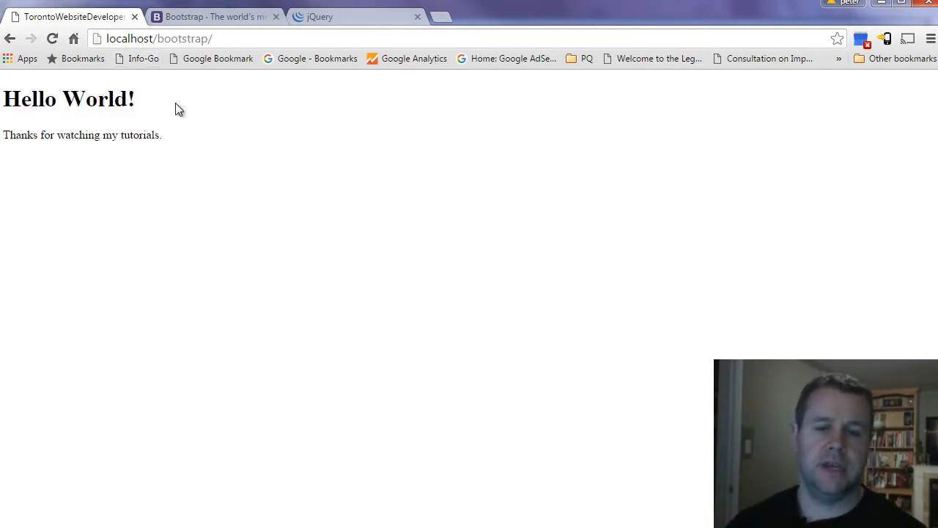
mouse_move(202, 135)
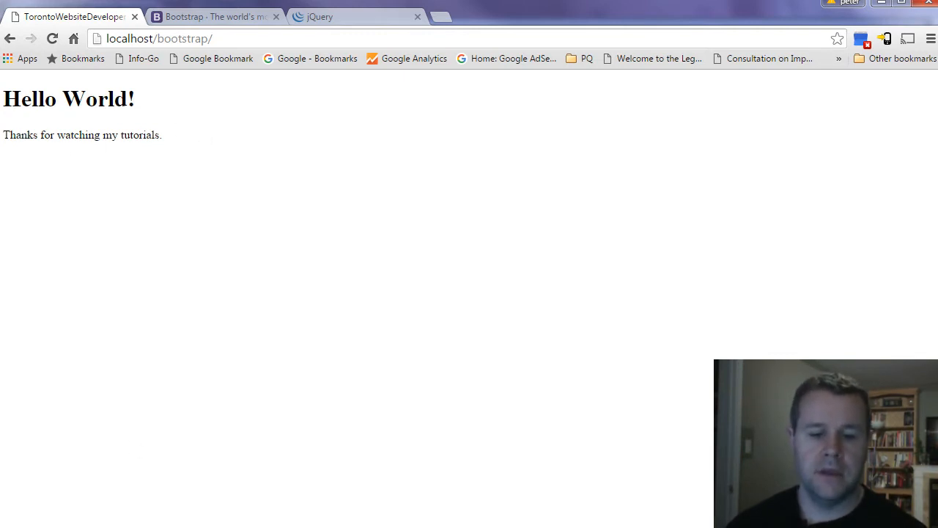
mouse_move(339, 450)
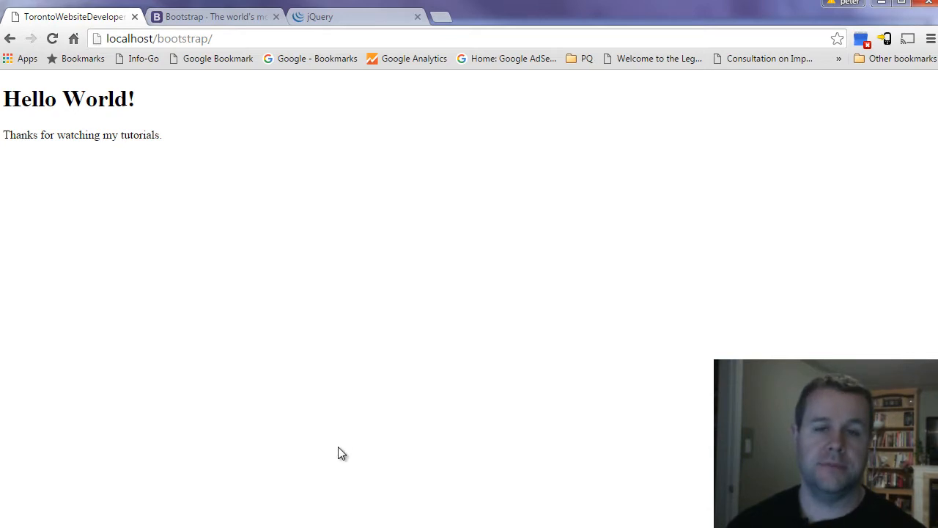
mouse_move(335, 331)
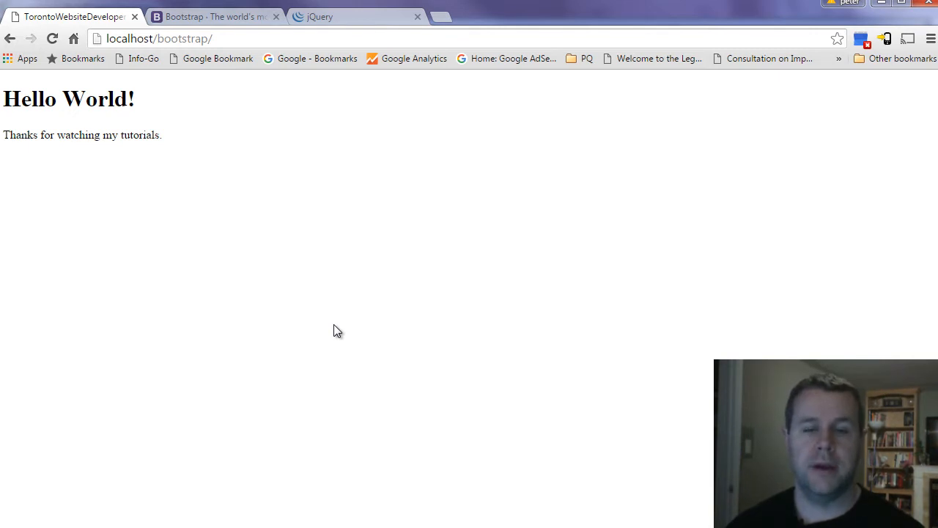
mouse_move(217, 21)
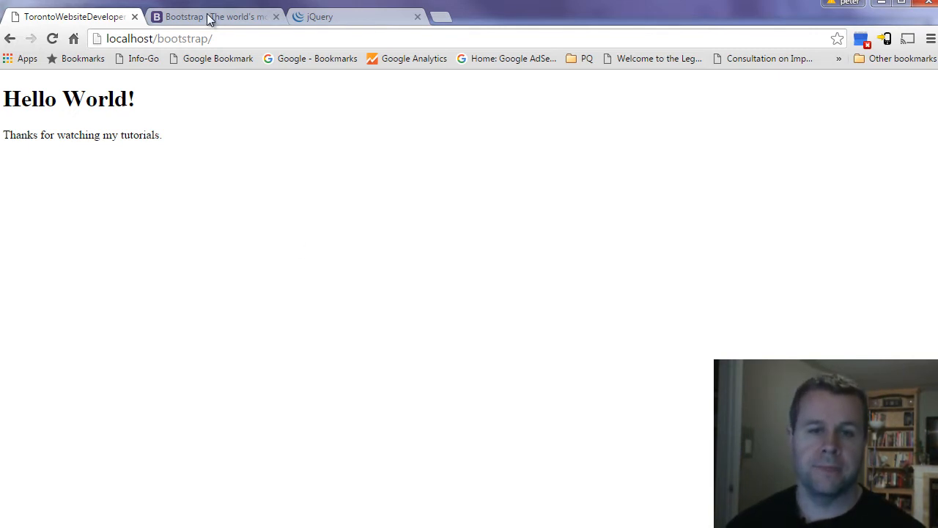
- Reach the Bootstrap download page offering compiled CSS, JavaScript and fonts
left_click(213, 17)
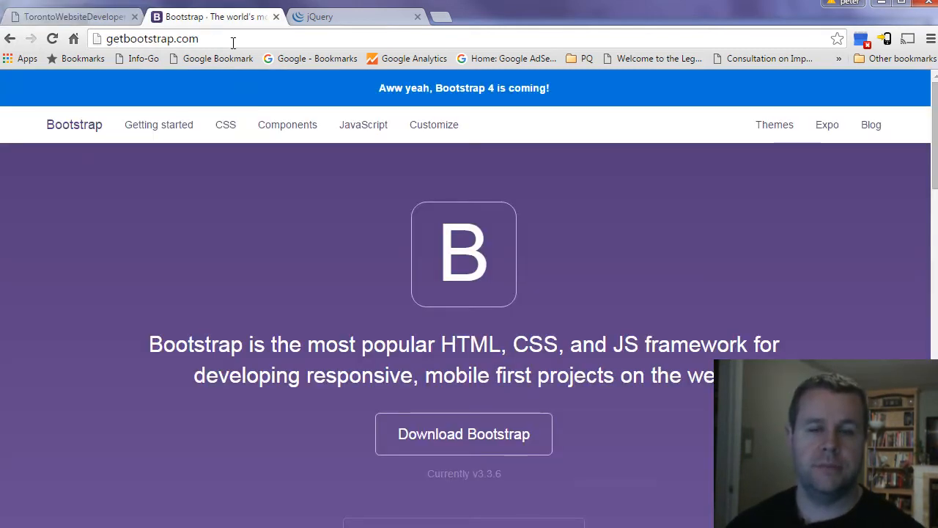
mouse_move(474, 442)
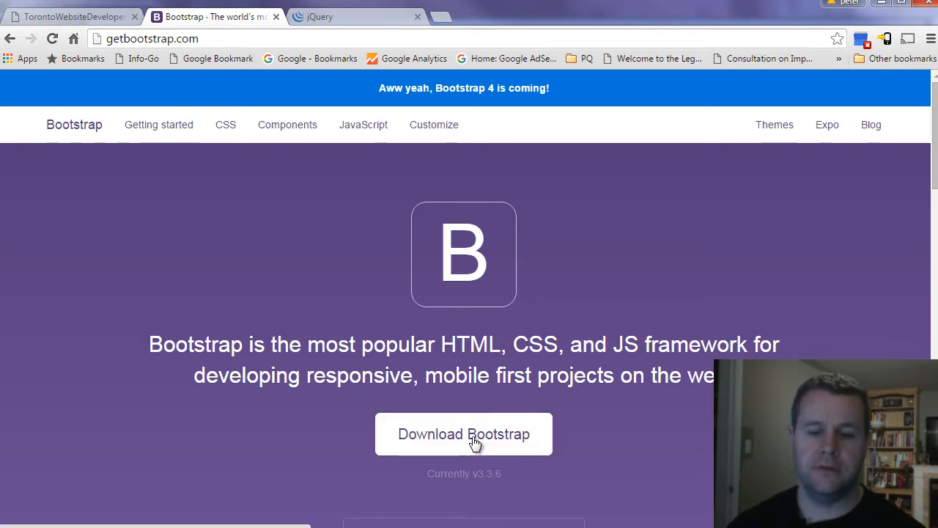
mouse_move(439, 431)
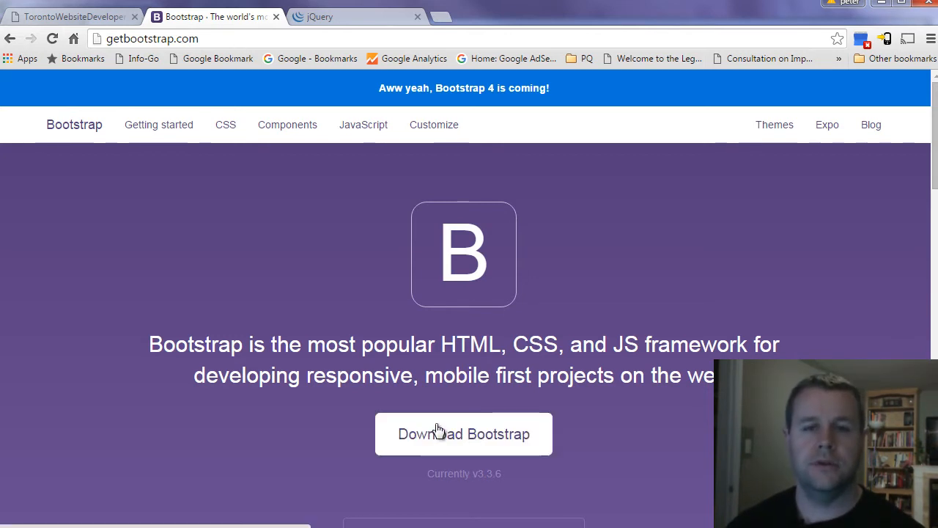
left_click(464, 434)
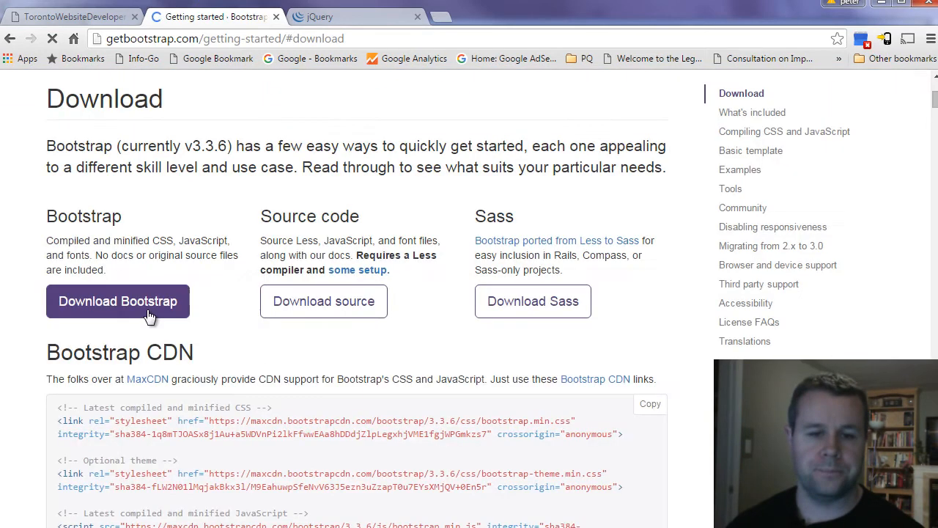
left_click(117, 301)
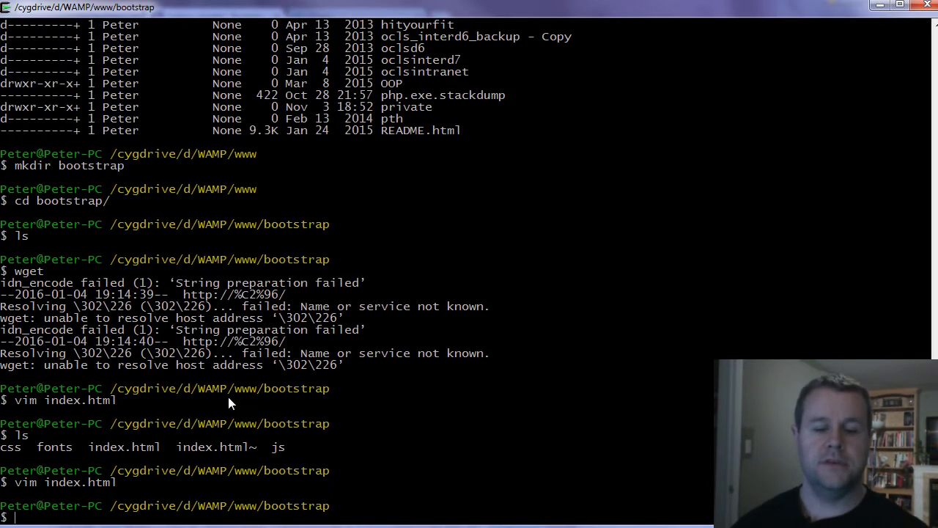
- Open index.html in Vim and enter insert mode
double_click(264, 505)
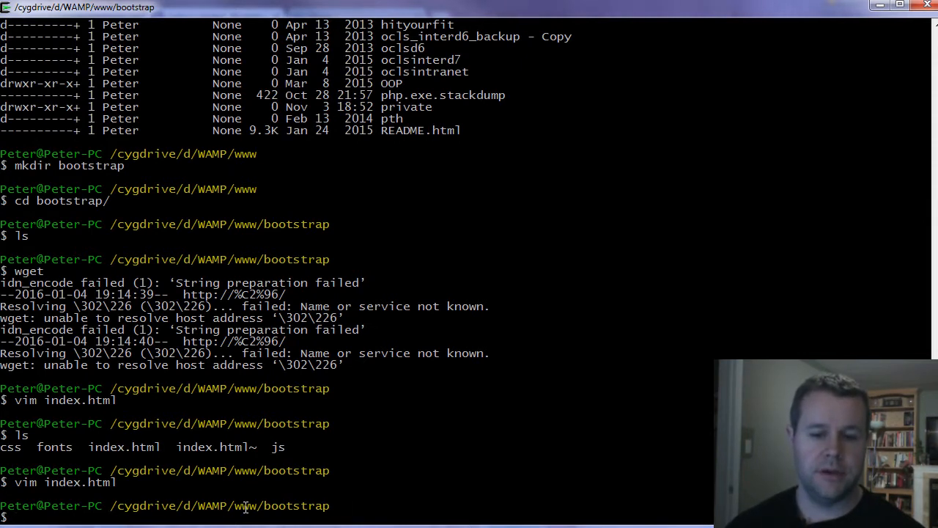
mouse_move(266, 515)
type("ls")
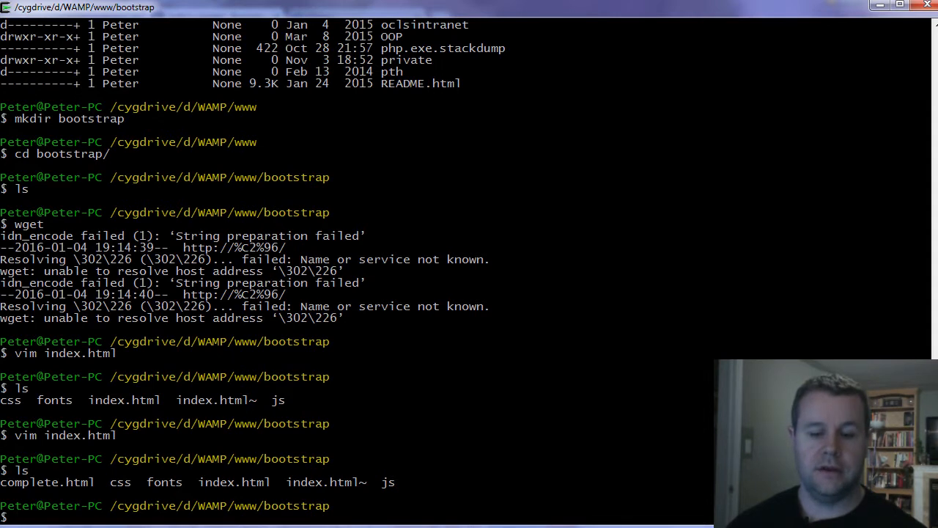
type("vim")
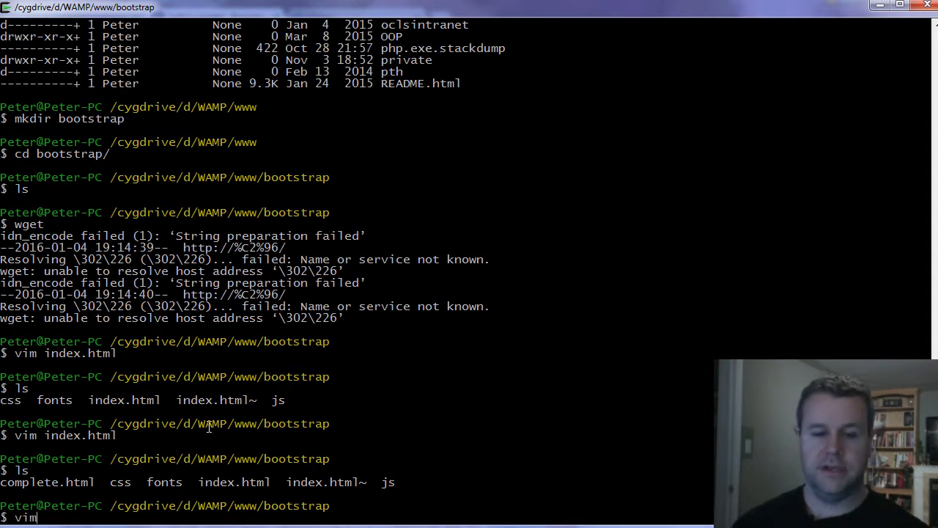
type("i")
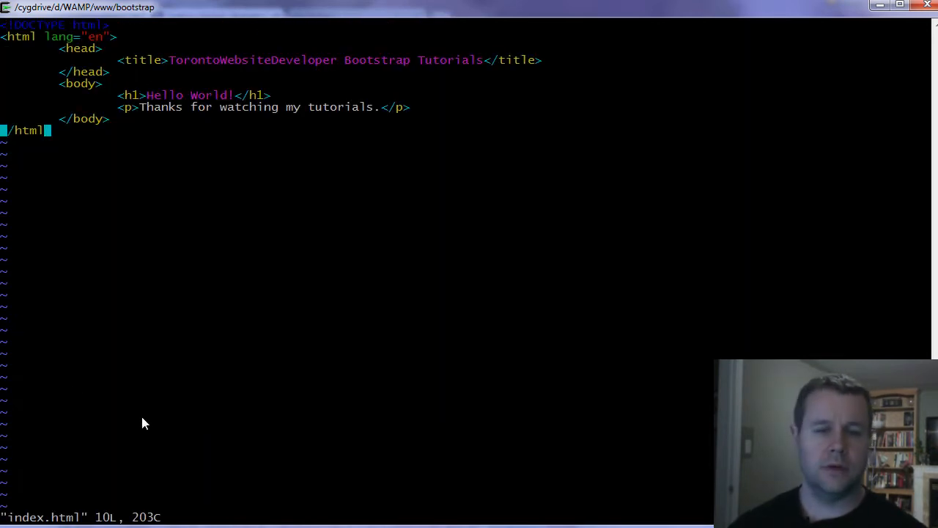
mouse_move(51, 360)
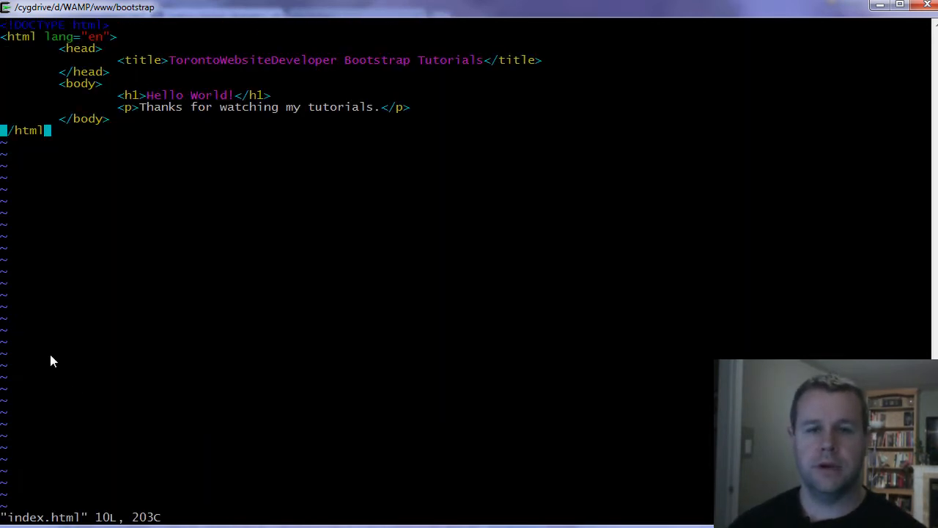
mouse_move(291, 196)
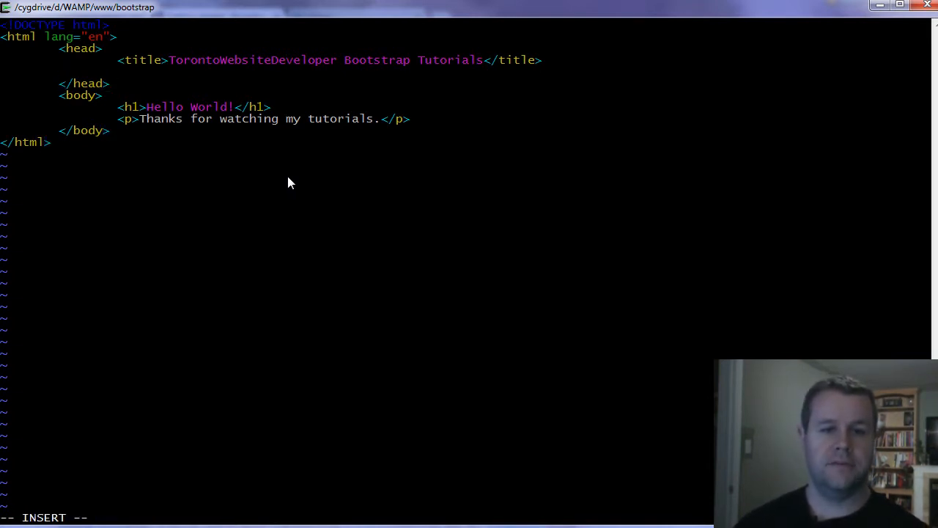
- Type a text/css stylesheet link to css/bootstrap.css into index.html's head
type("<link rel=")
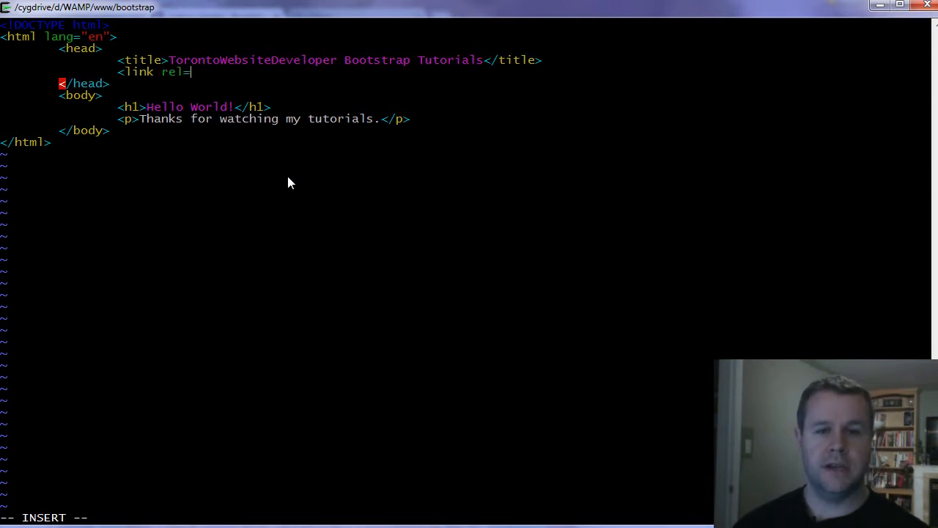
type("\"stype")
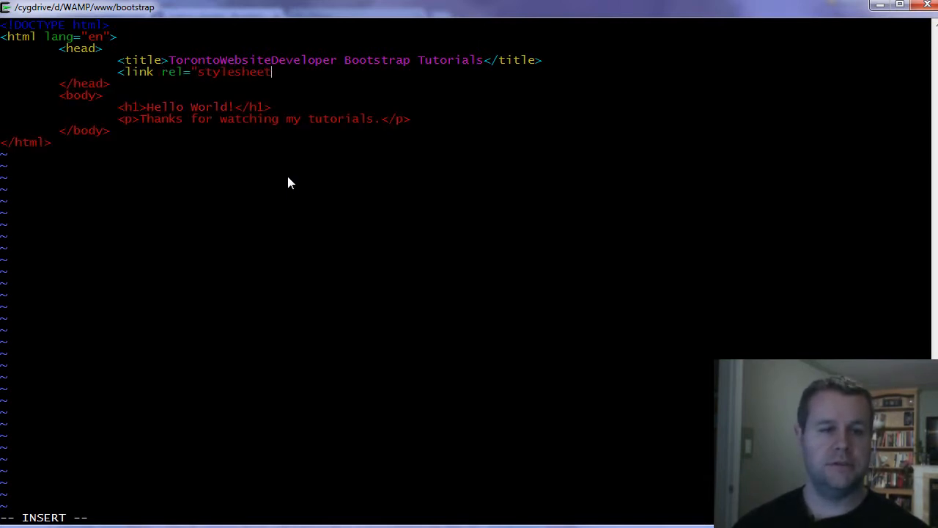
type("type=\"t")
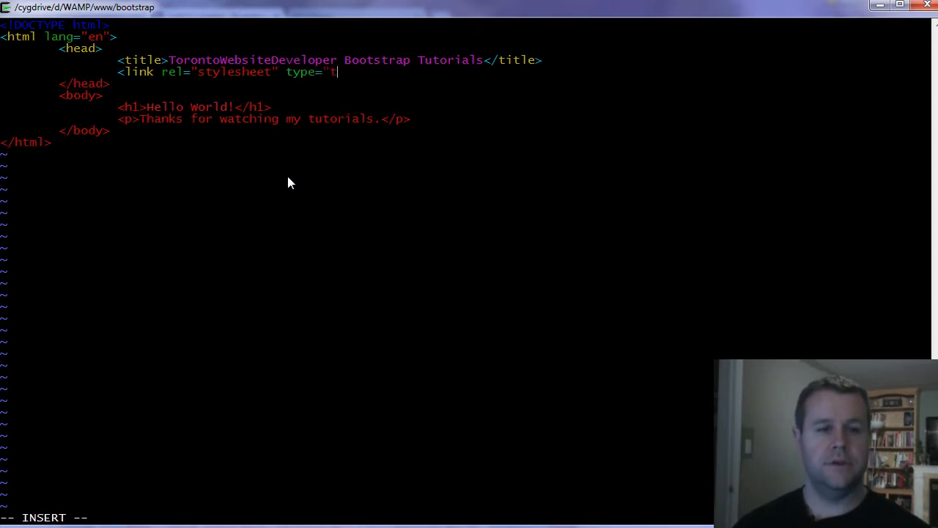
type("ext/css\" href=")
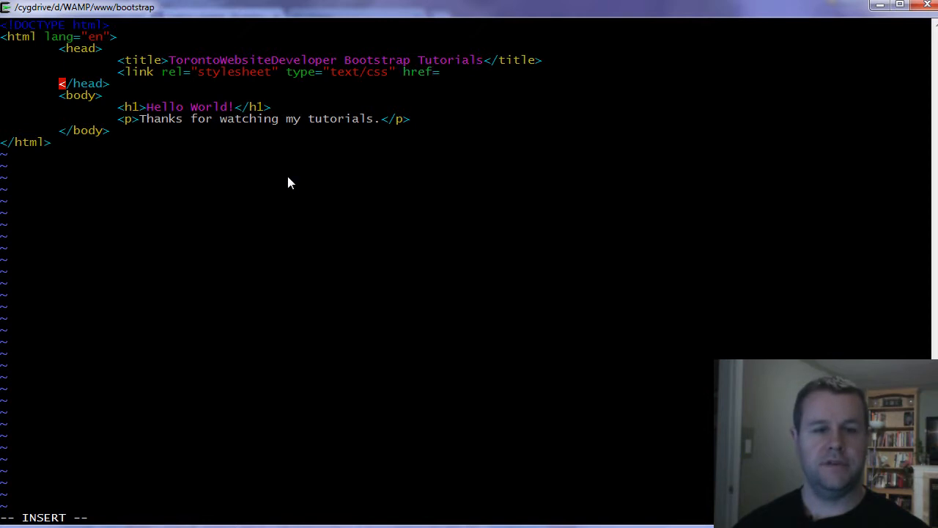
type("\"css/bootst")
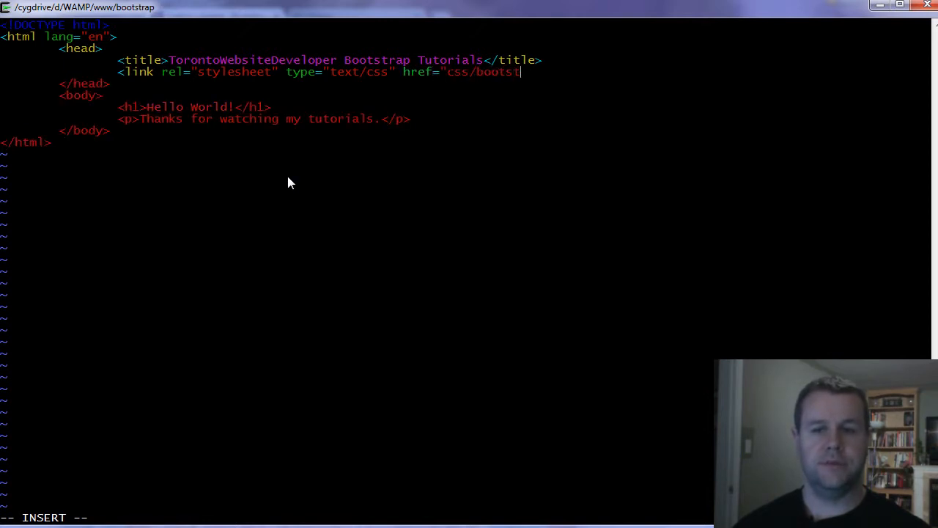
type("rap.css\"")
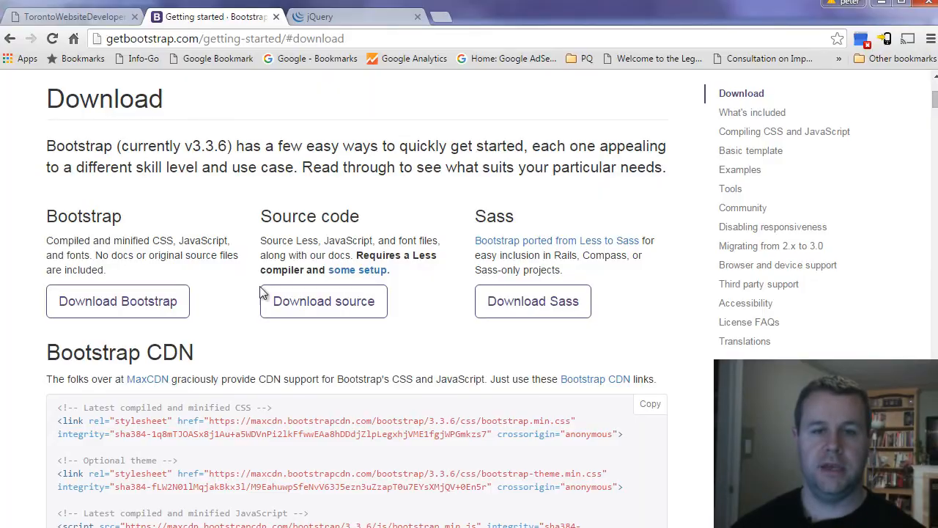
- Close the Bootstrap tab, look over the local Hello World page, then go to jQuery
left_click(80, 17)
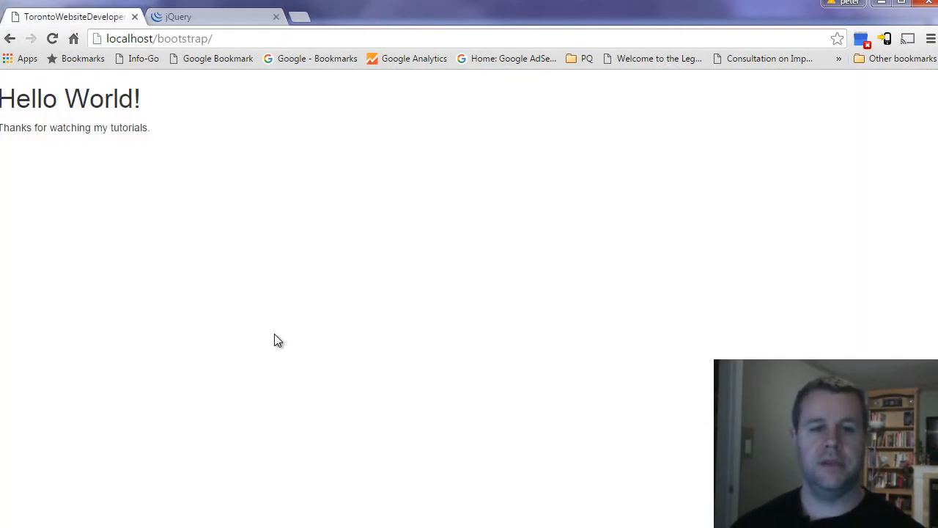
left_click_drag(0, 98, 125, 98)
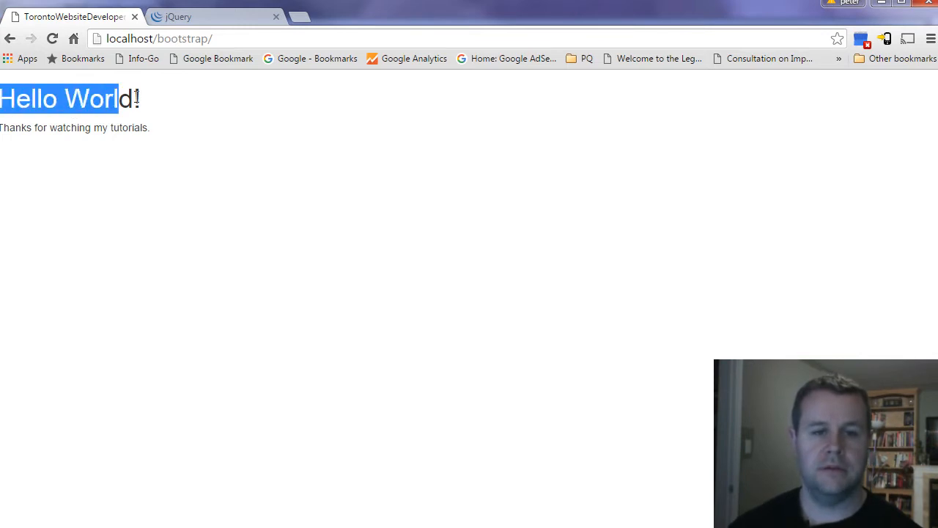
left_click(162, 102)
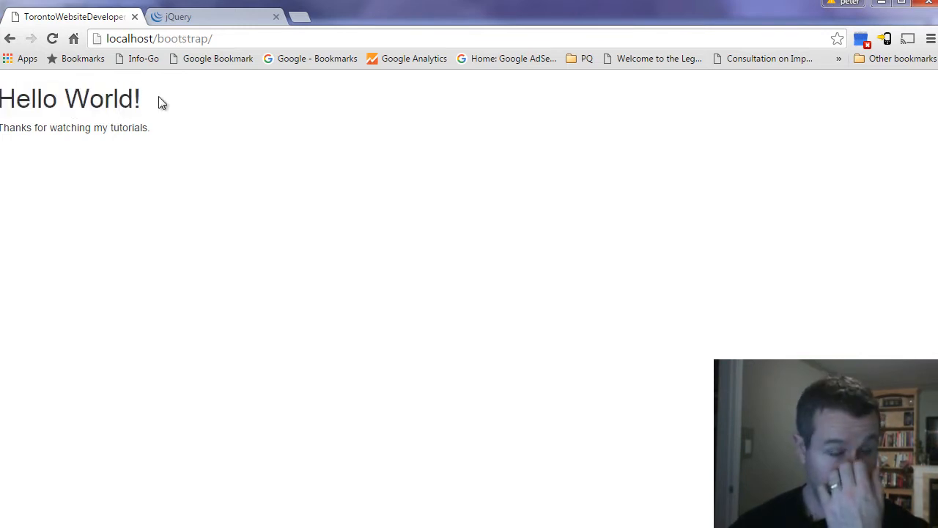
mouse_move(141, 98)
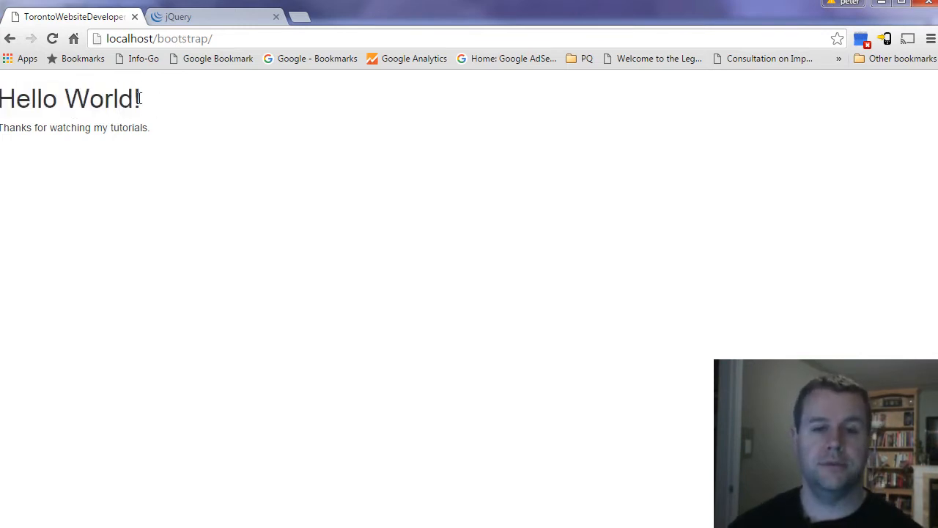
left_click(187, 16)
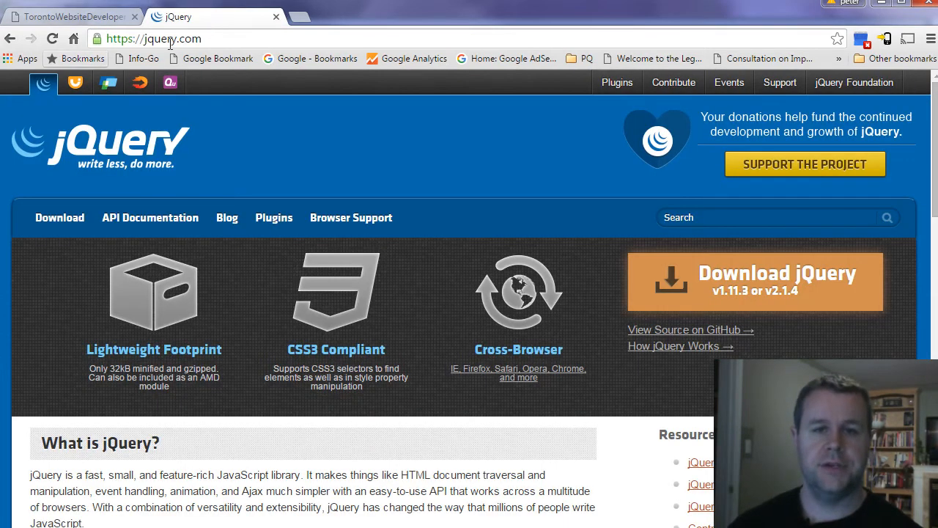
- Open the jQuery download page and scroll to the 1.x download links
left_click(172, 39)
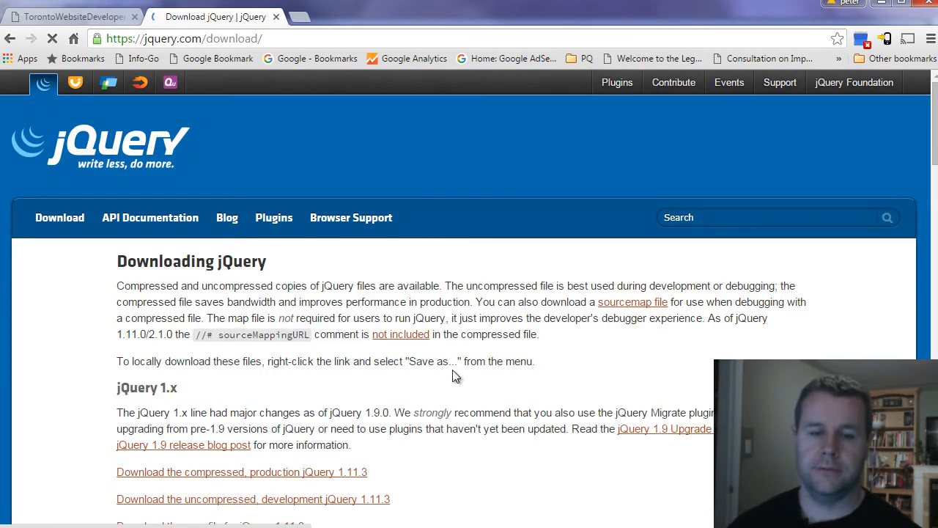
scroll("down", 3)
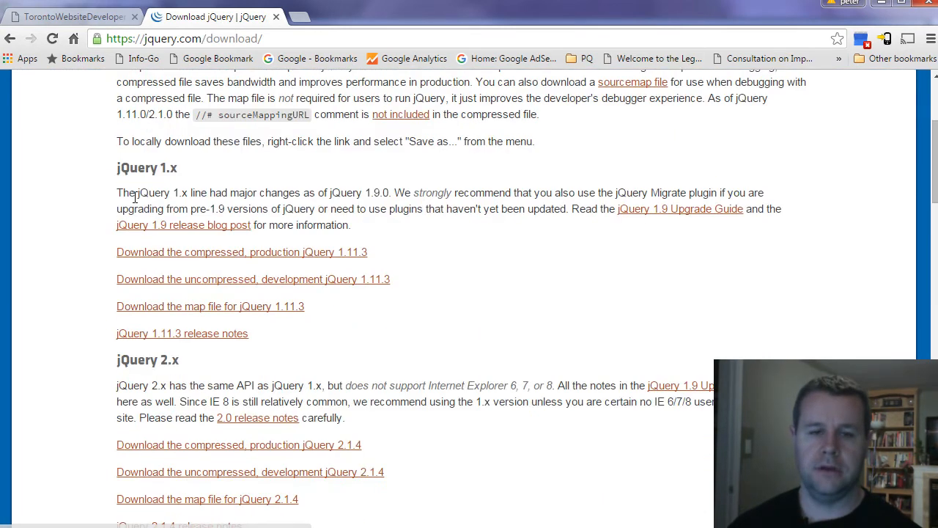
mouse_move(204, 380)
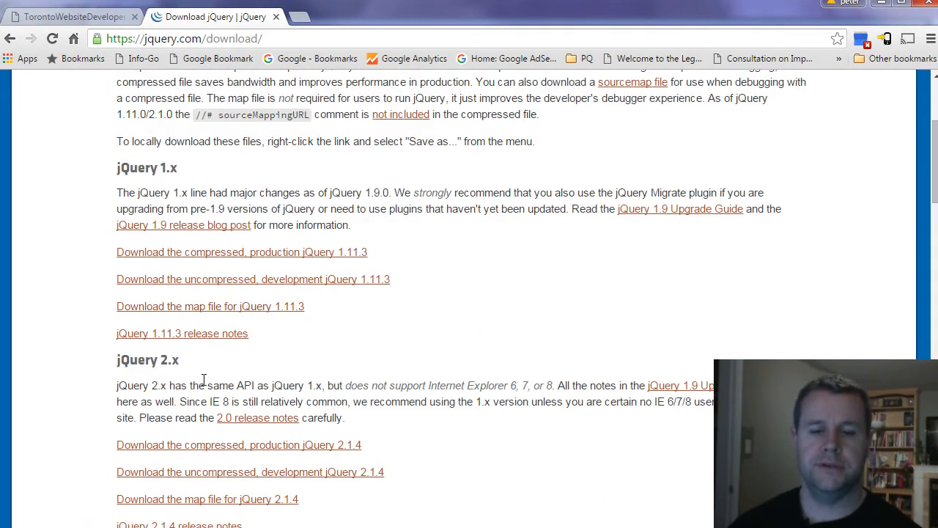
mouse_move(297, 383)
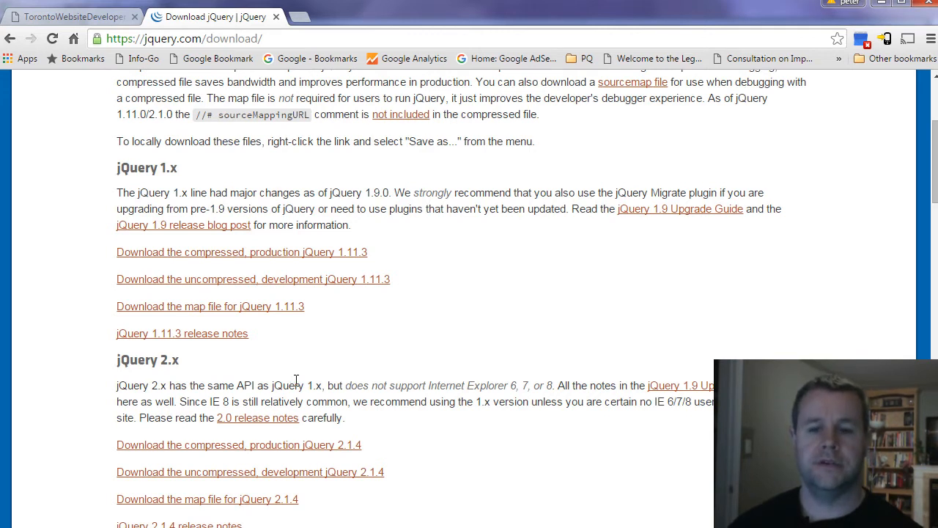
mouse_move(522, 385)
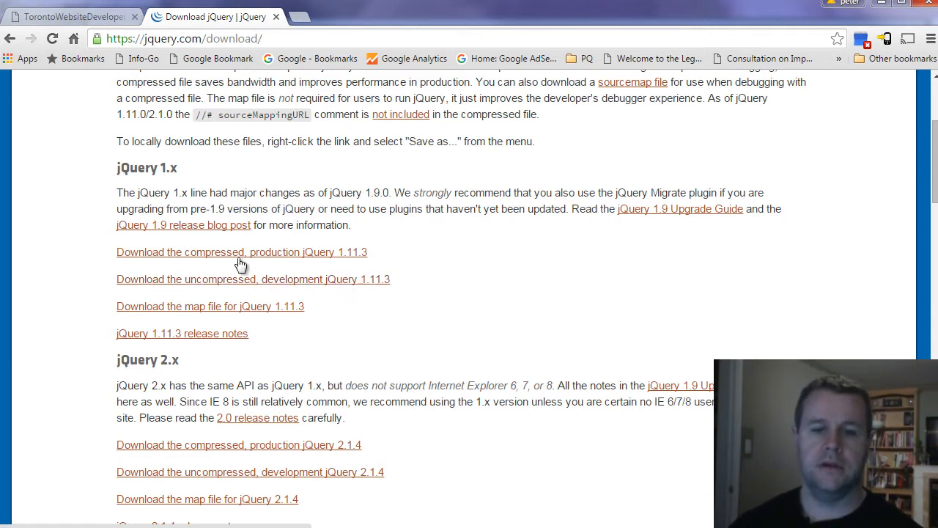
mouse_move(358, 265)
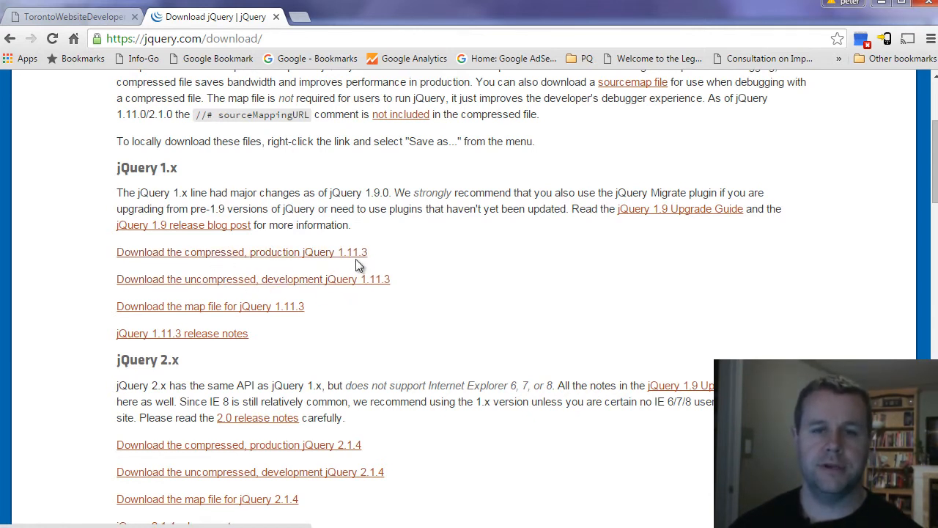
mouse_move(396, 261)
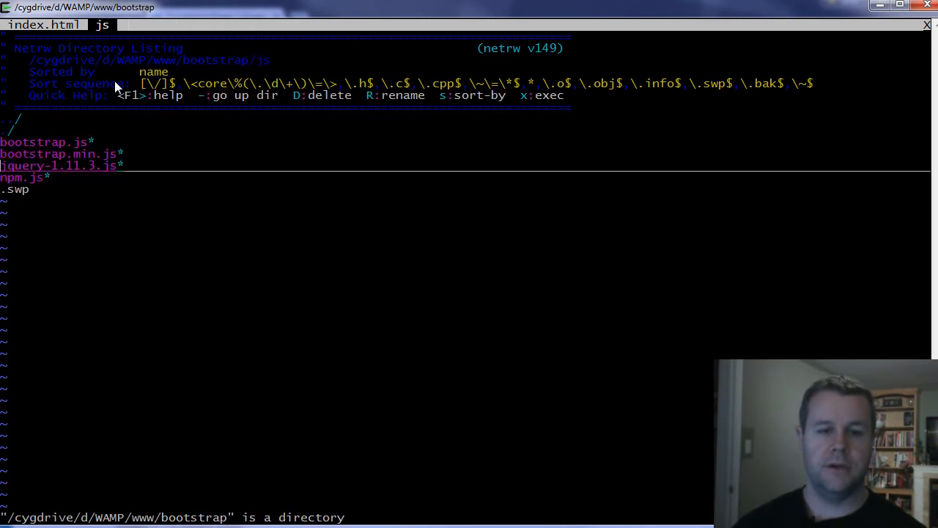
mouse_move(73, 178)
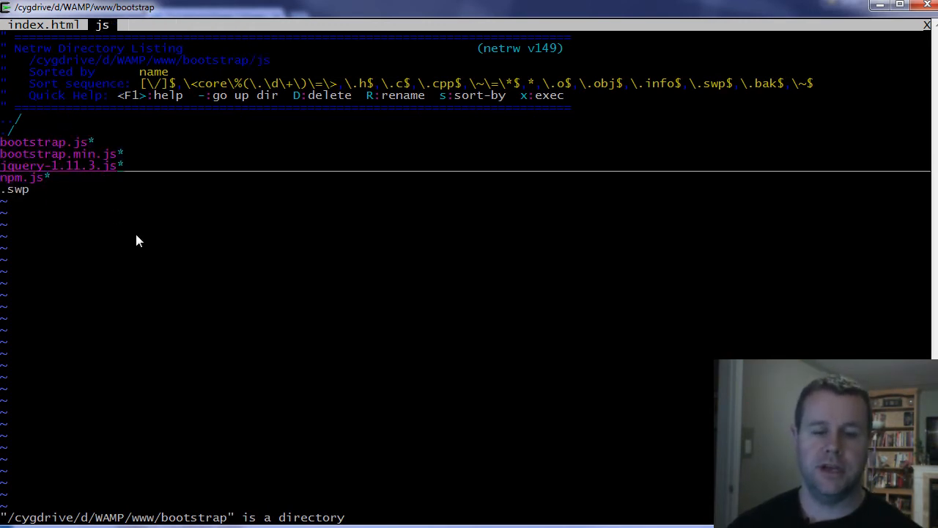
mouse_move(196, 275)
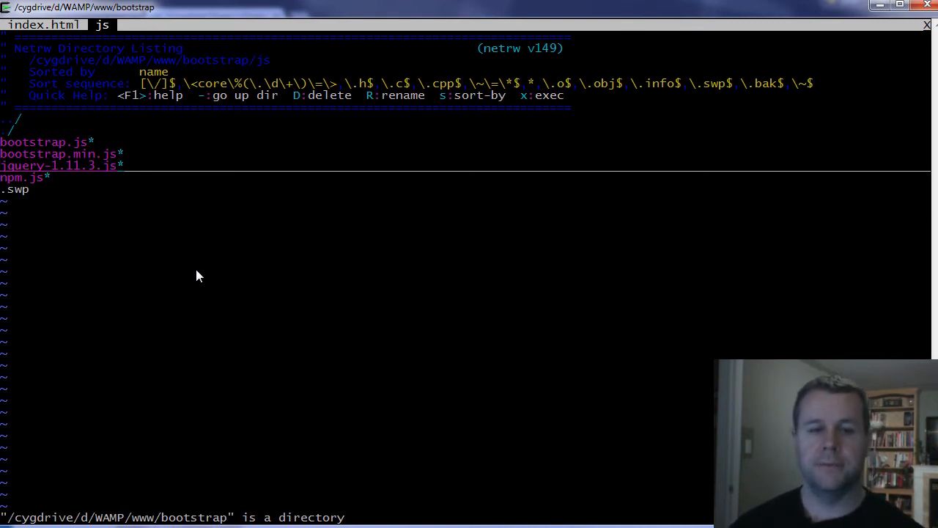
- Go up from js to the bootstrap project folder in Vim's file browser
key("-")
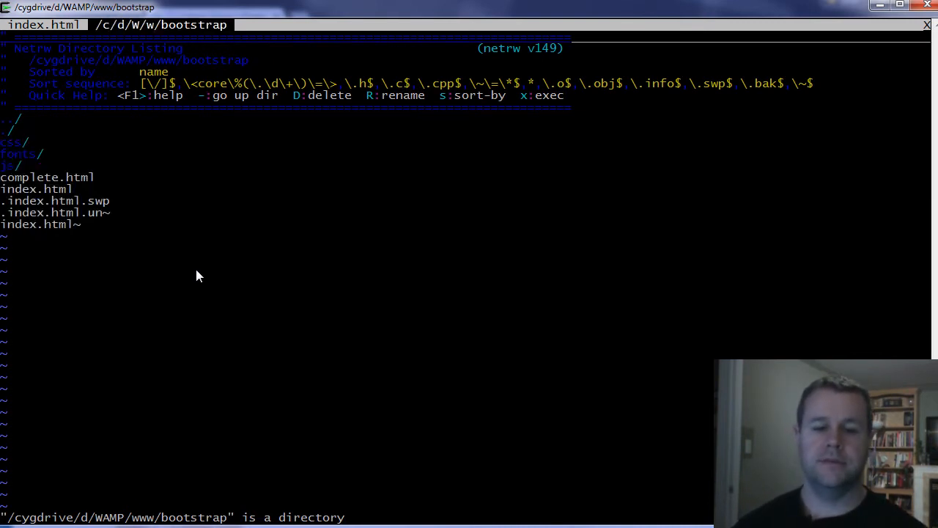
mouse_move(97, 520)
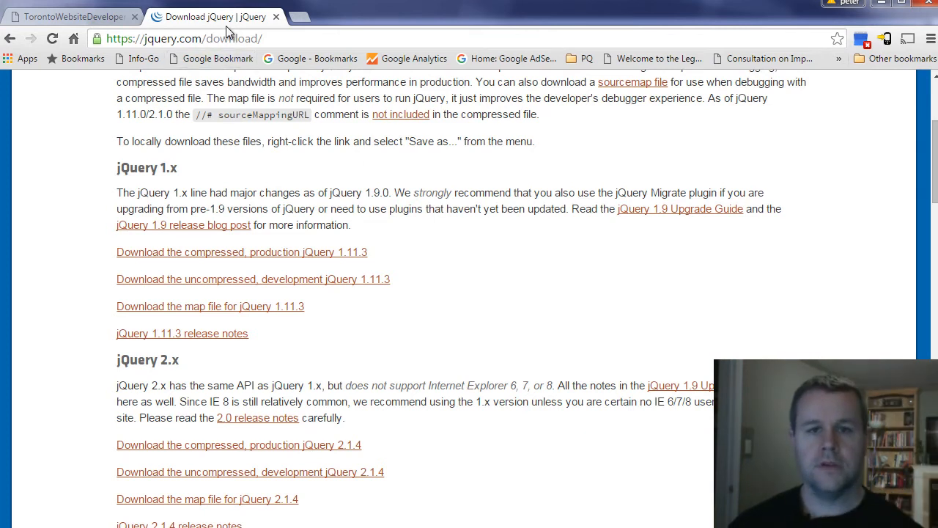
left_click(74, 16)
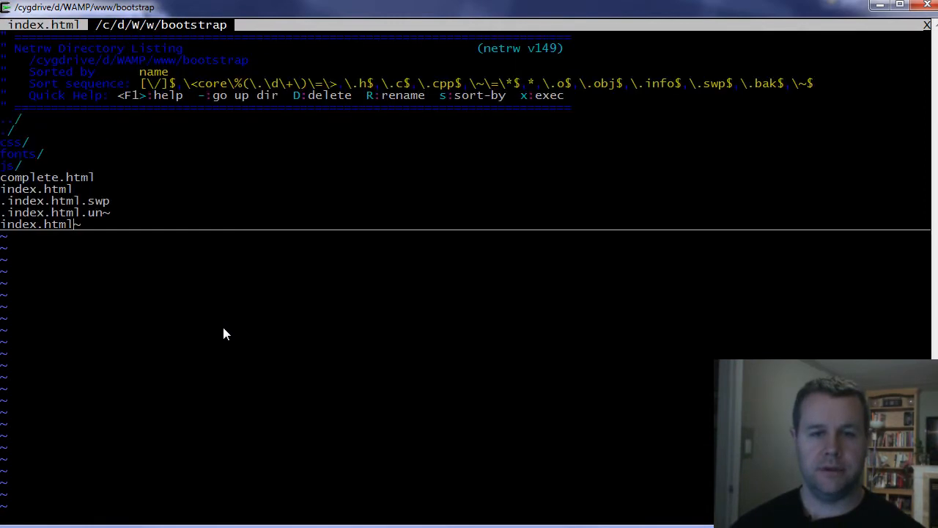
- Open complete.html from the netrw listing in a new Vim tab
double_click(47, 177)
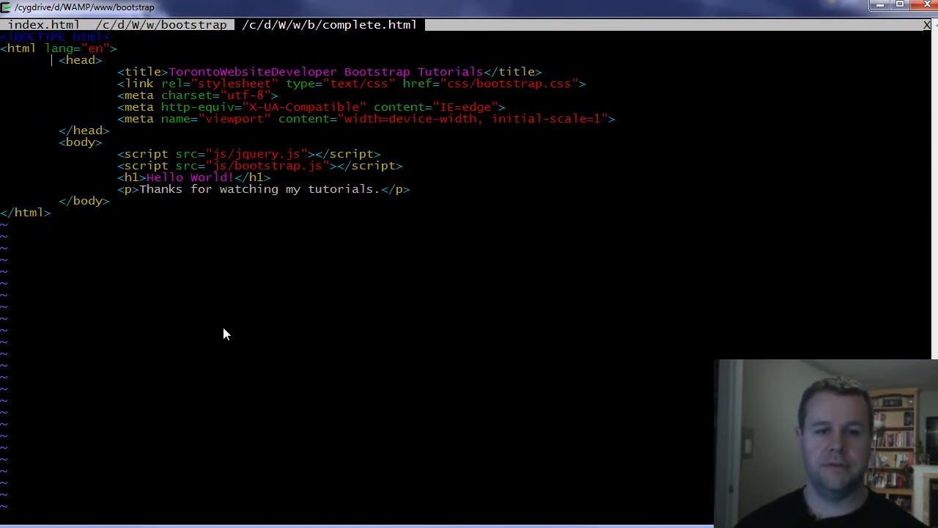
key("V")
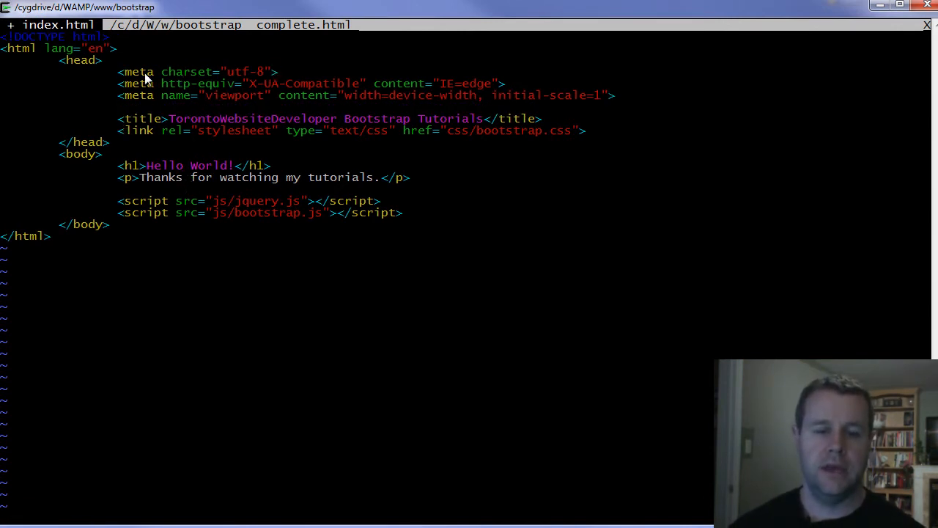
mouse_move(247, 79)
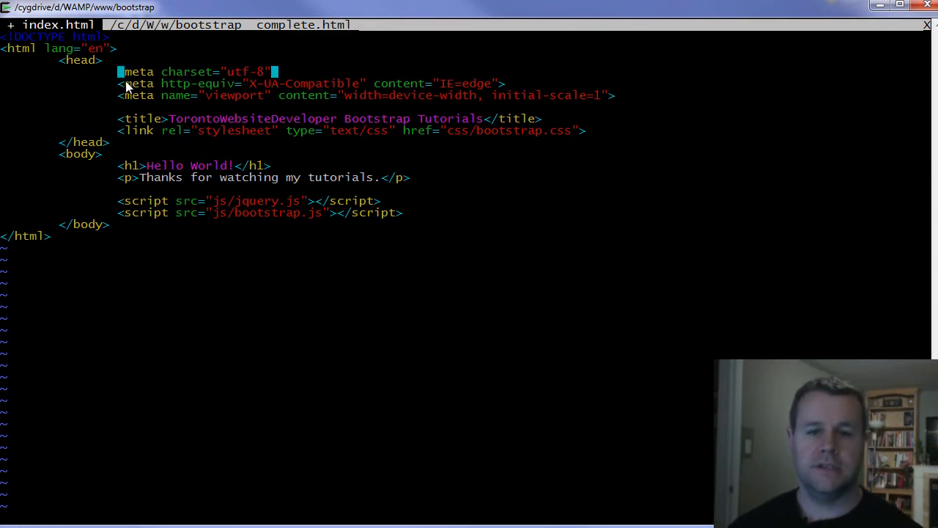
mouse_move(8, 128)
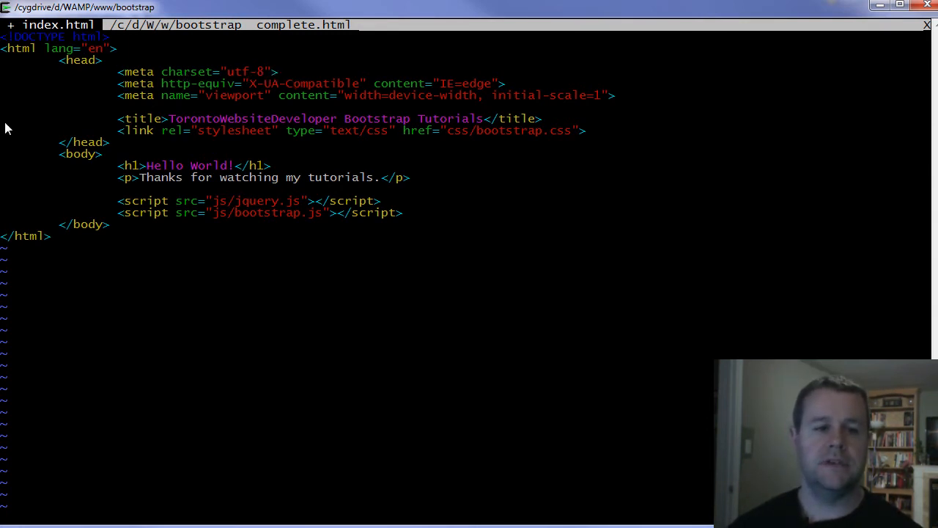
mouse_move(246, 136)
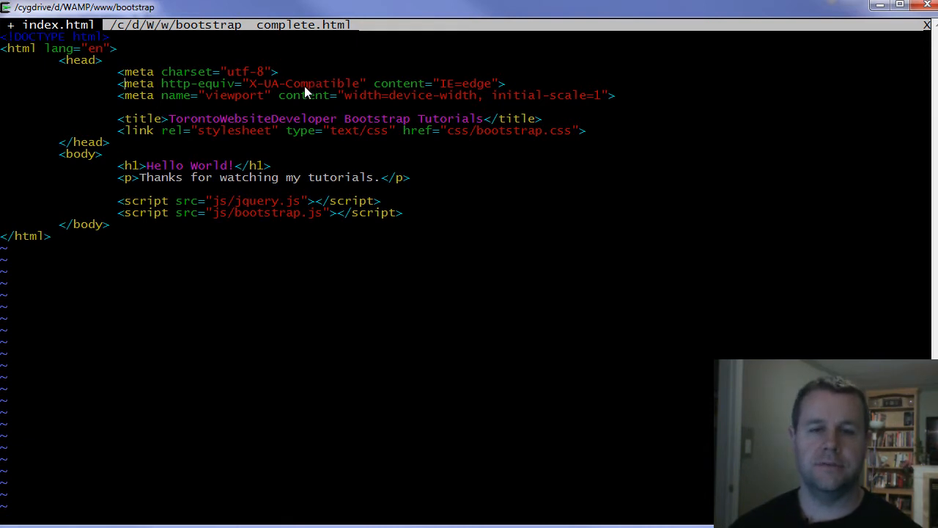
mouse_move(183, 88)
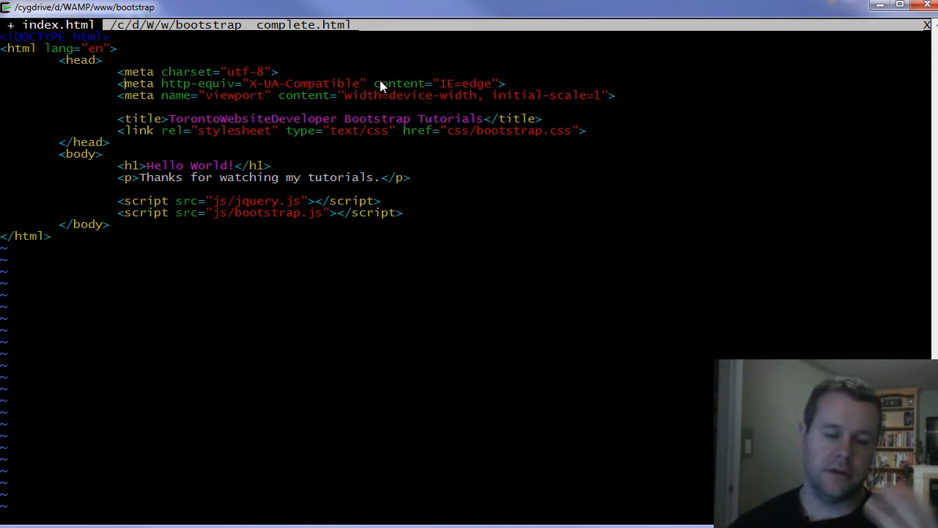
mouse_move(283, 90)
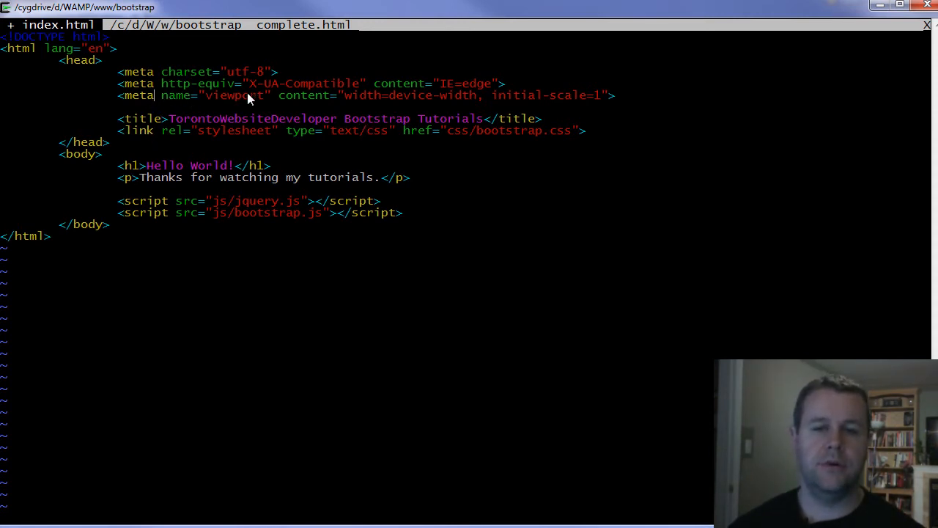
mouse_move(525, 102)
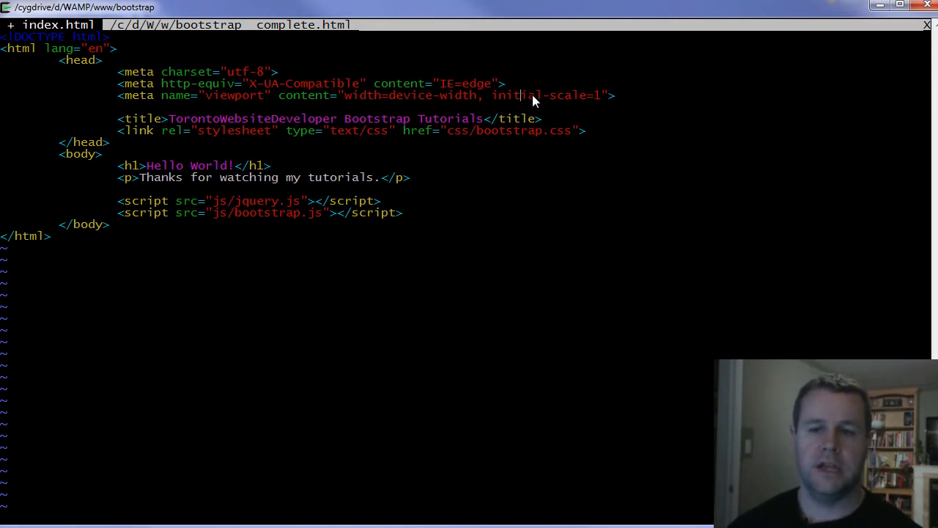
mouse_move(608, 101)
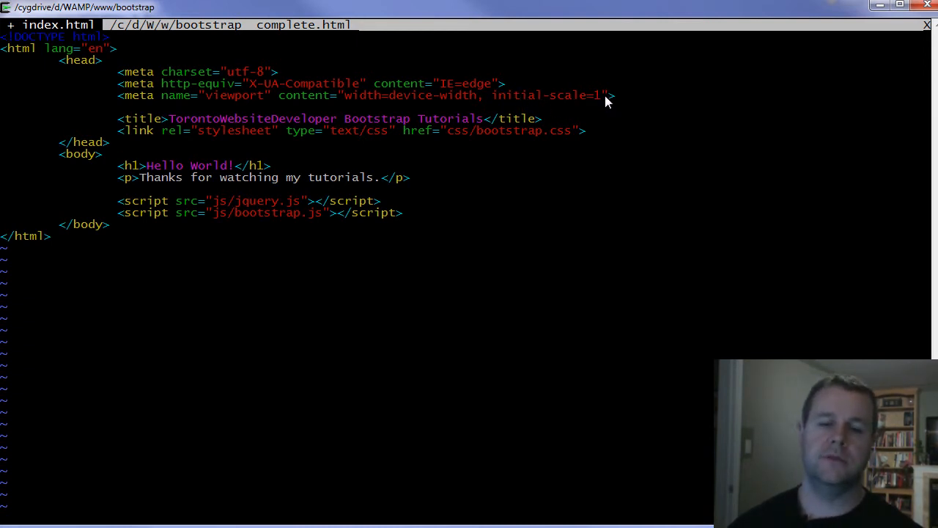
mouse_move(160, 130)
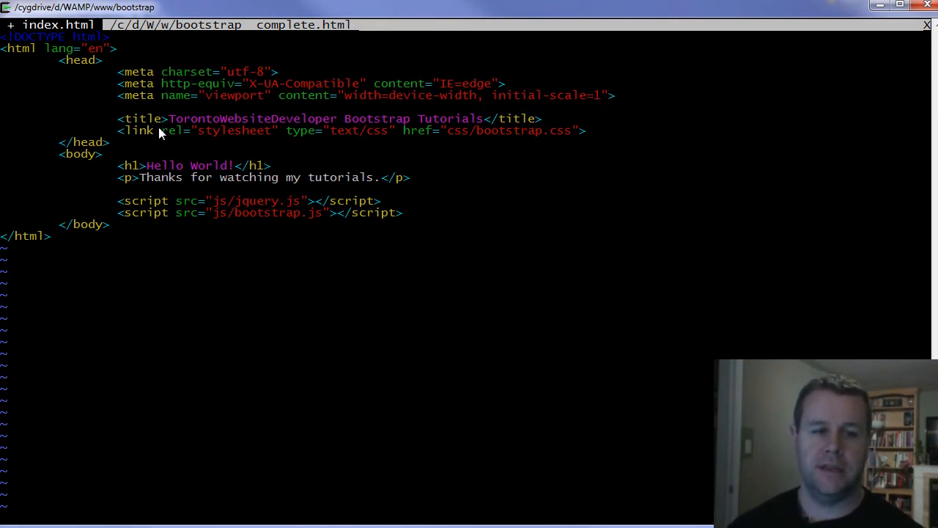
mouse_move(150, 143)
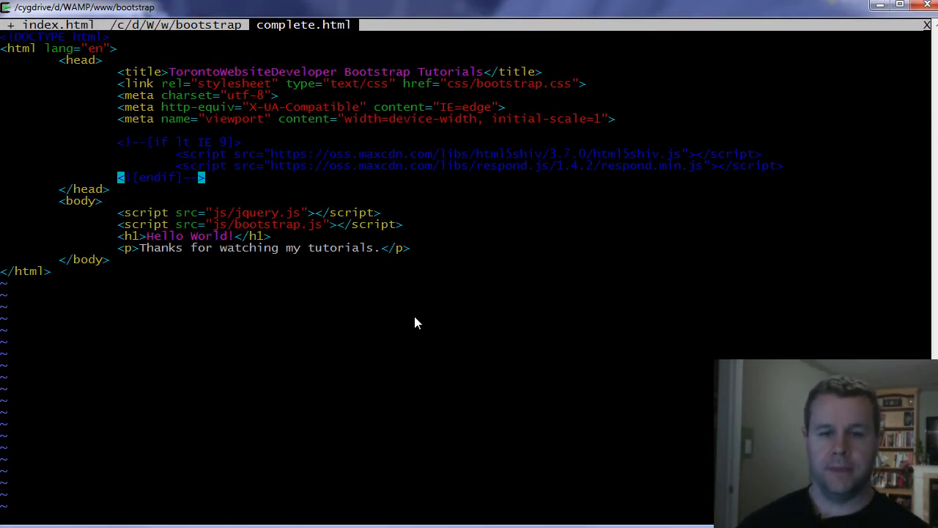
- Select the IE 9 shim conditional block linewise in complete.html
key("V")
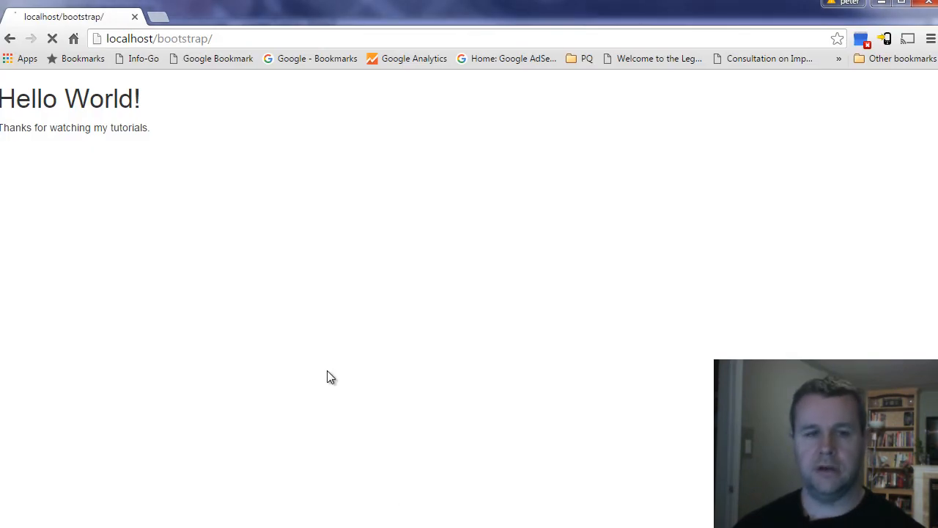
- Open Chrome's DevTools console showing the jquery.js 404 and Bootstrap's jQuery error
right_click(330, 377)
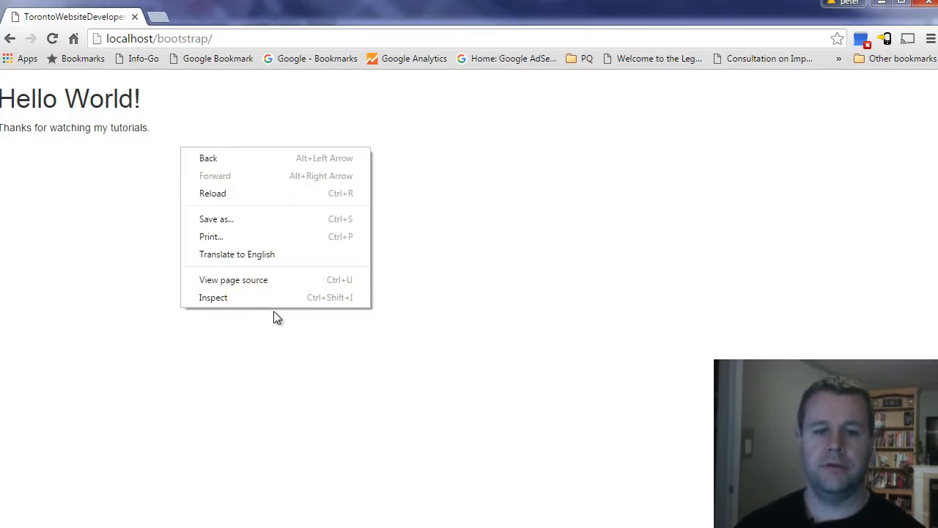
left_click(270, 331)
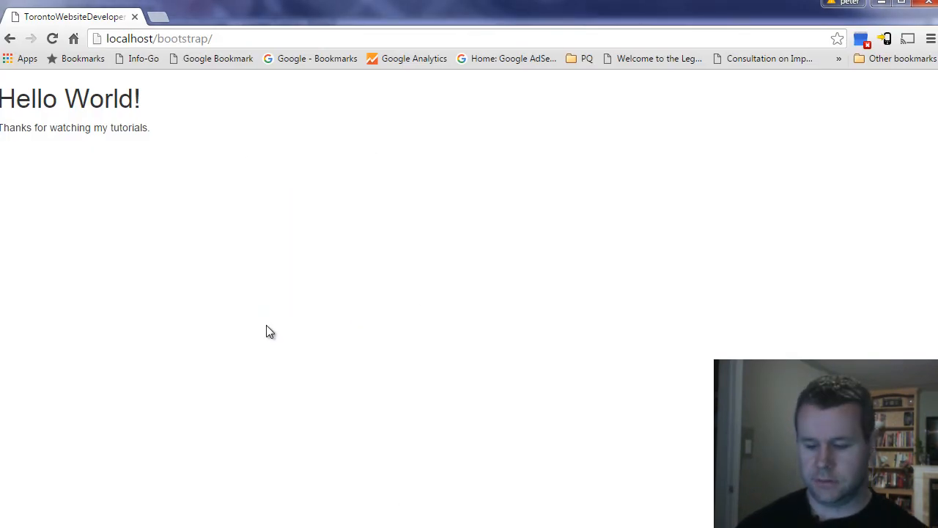
key("F12")
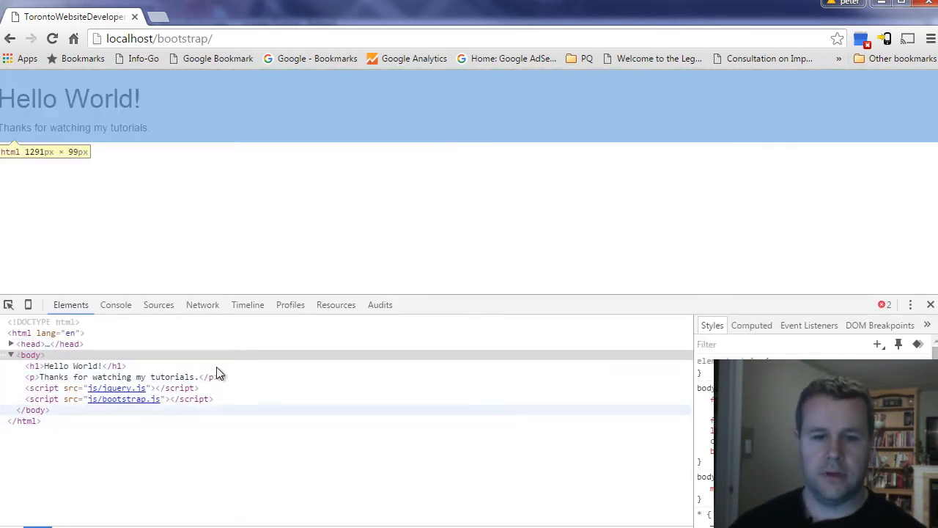
left_click(115, 304)
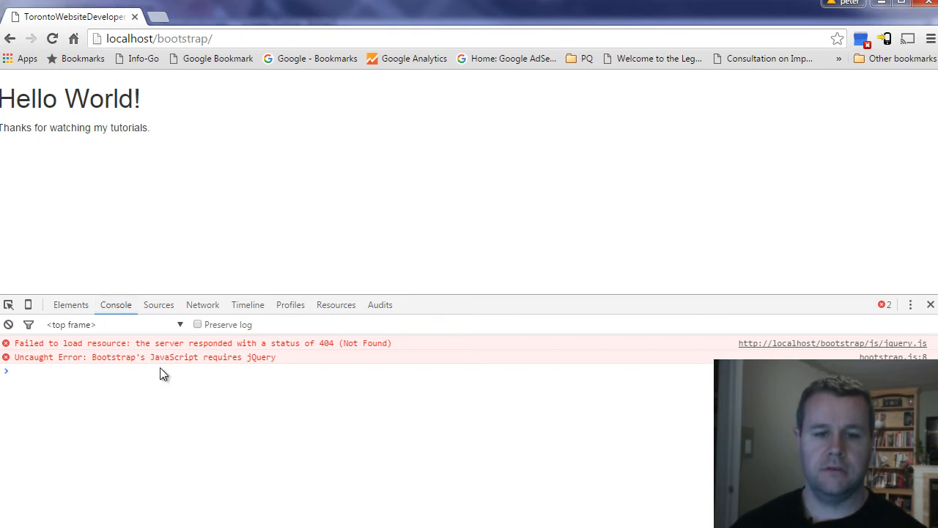
mouse_move(72, 350)
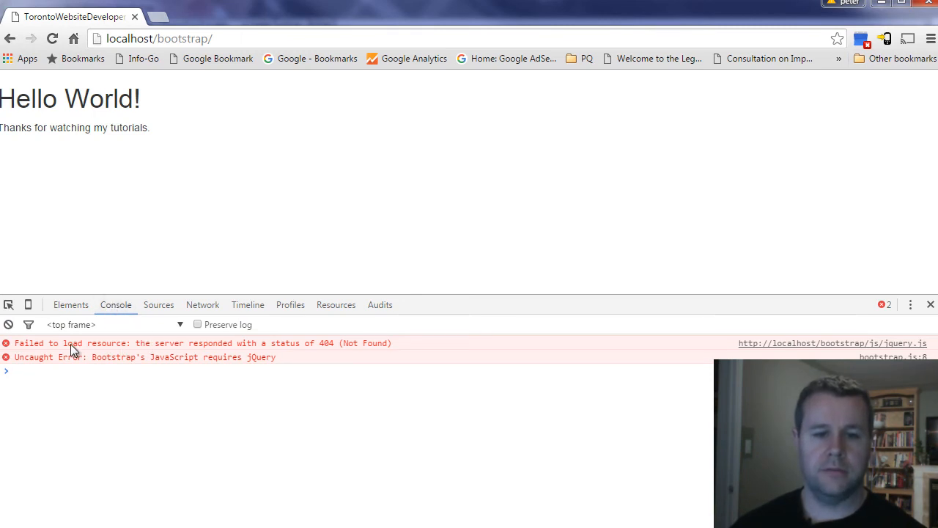
mouse_move(305, 347)
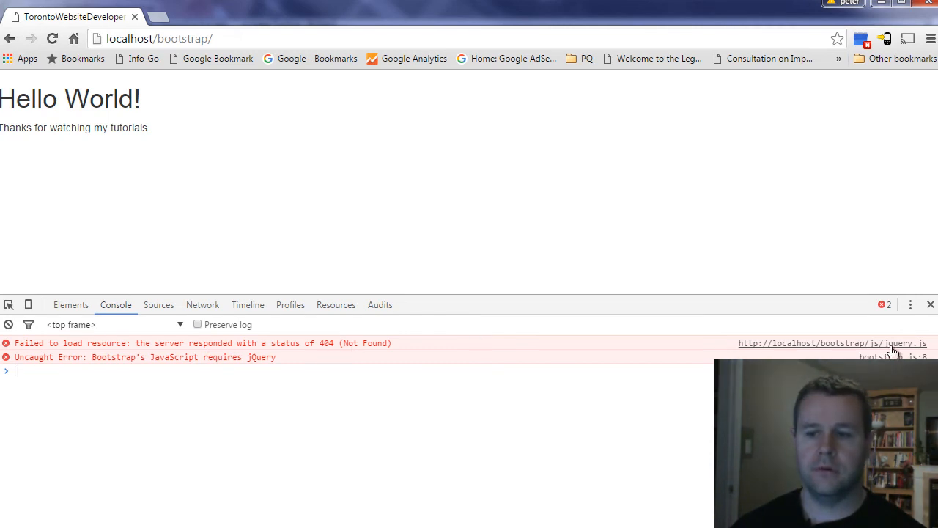
mouse_move(934, 348)
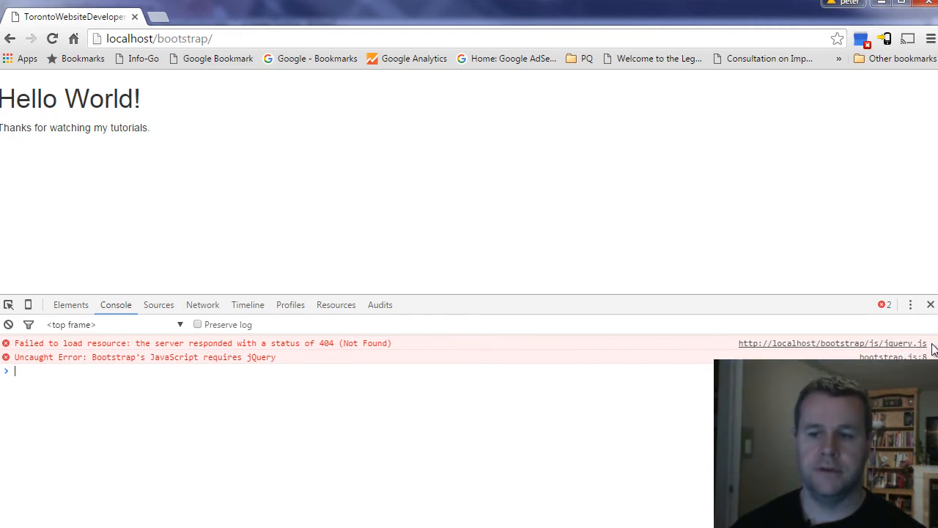
mouse_move(130, 365)
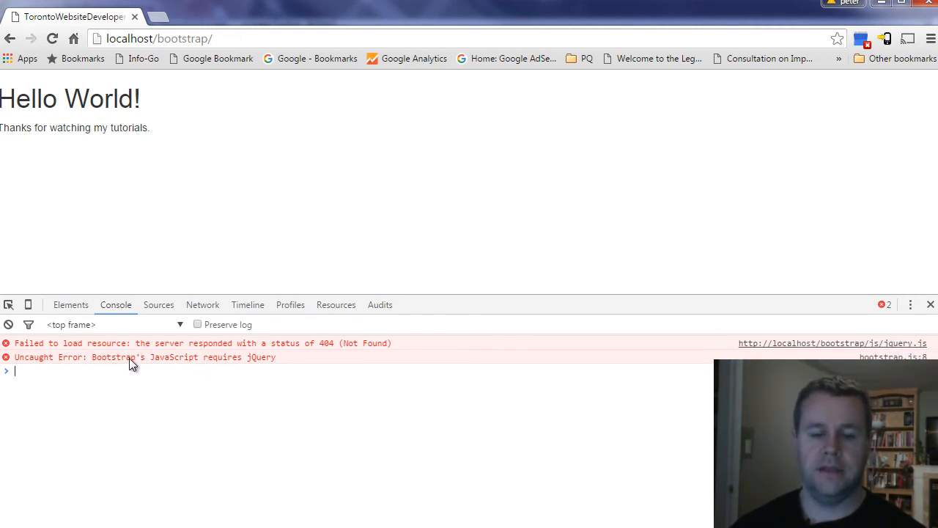
mouse_move(223, 364)
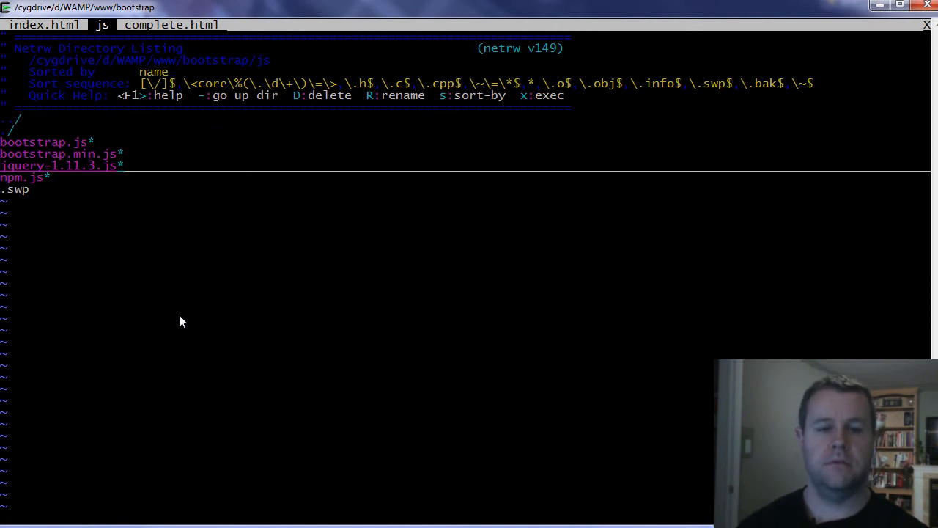
mouse_move(73, 166)
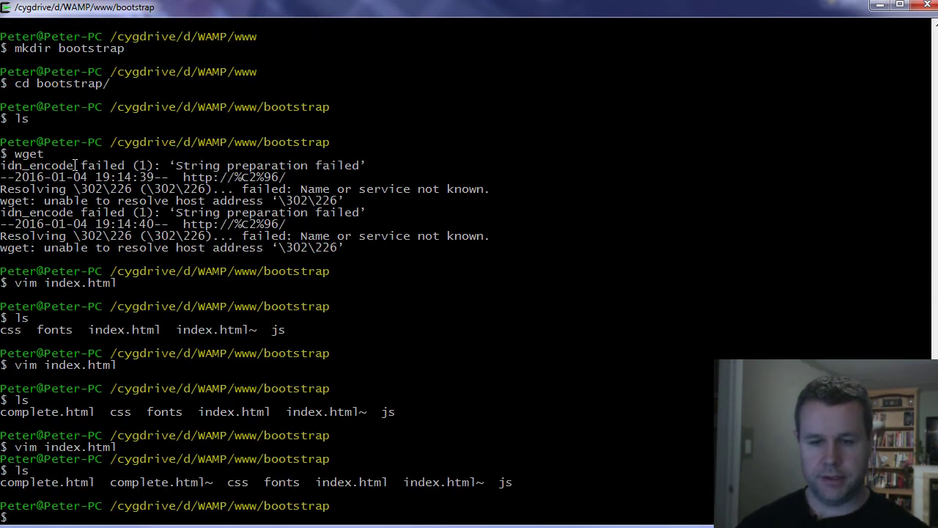
- In the js folder, rename jquery-1.11.3.js to jquery.js
type("cd js/")
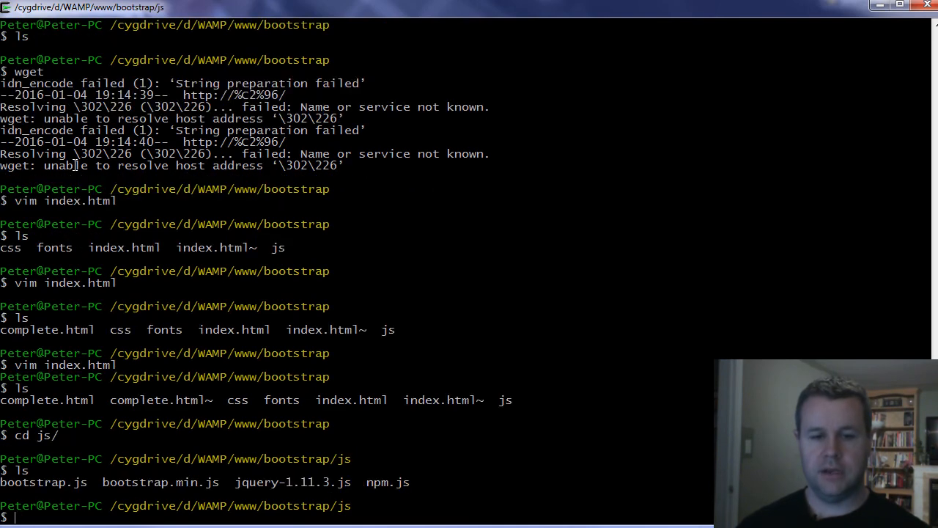
type("mv j")
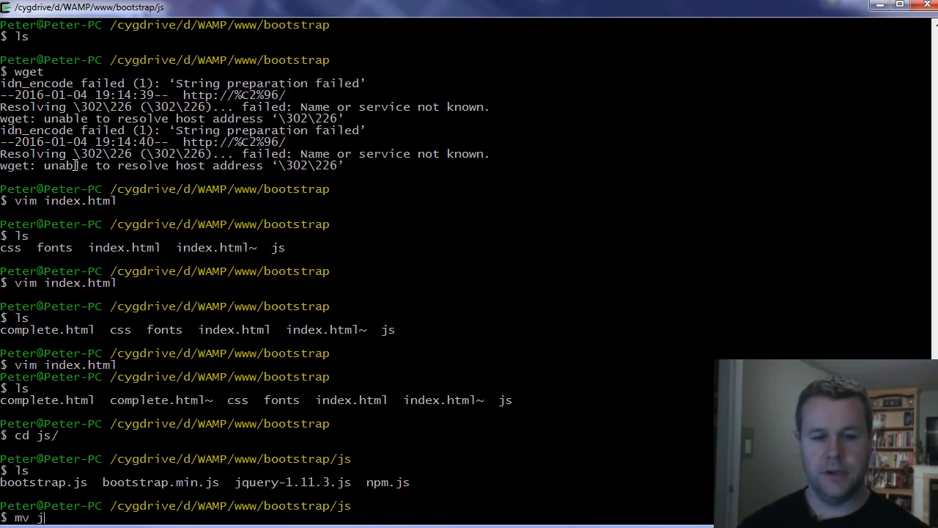
type("query-1.11.3.js jquery.")
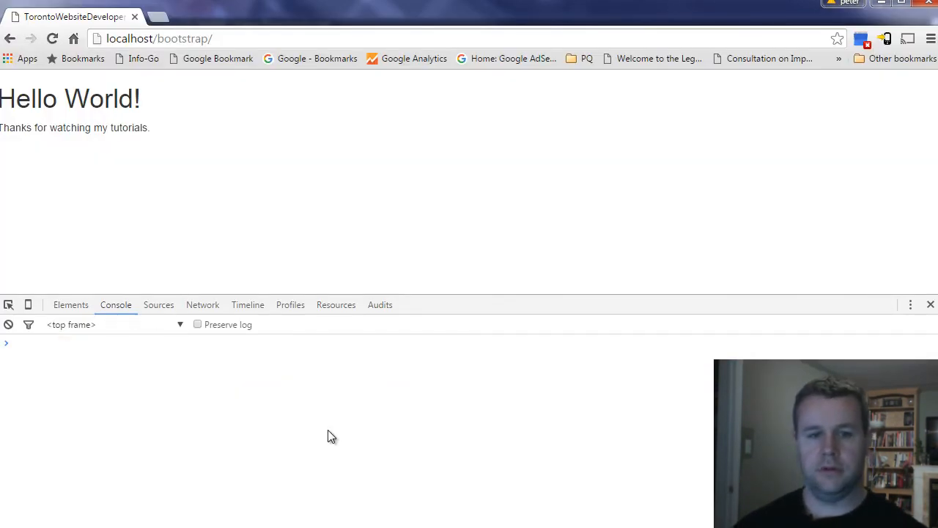
mouse_move(86, 359)
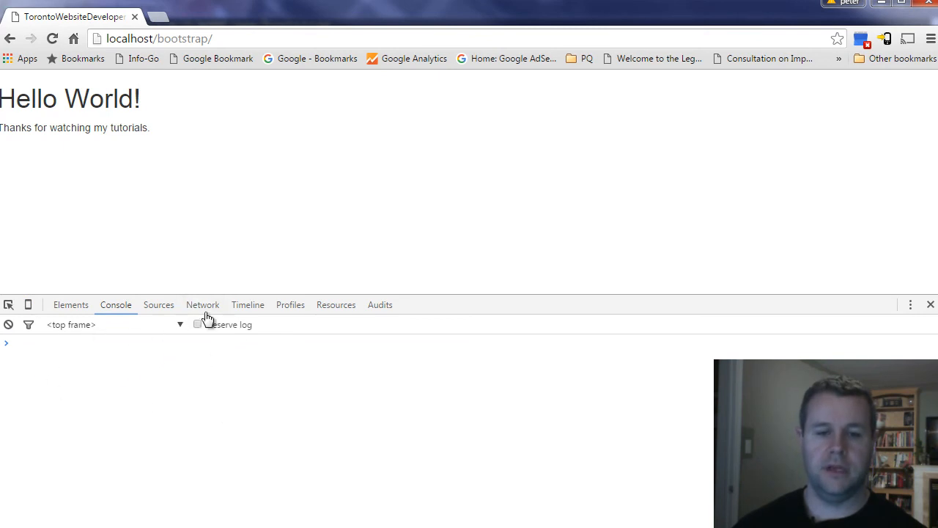
- Check the Network panel for bootstrap.css, jquery.js and bootstrap.js loading with status 200
left_click(202, 305)
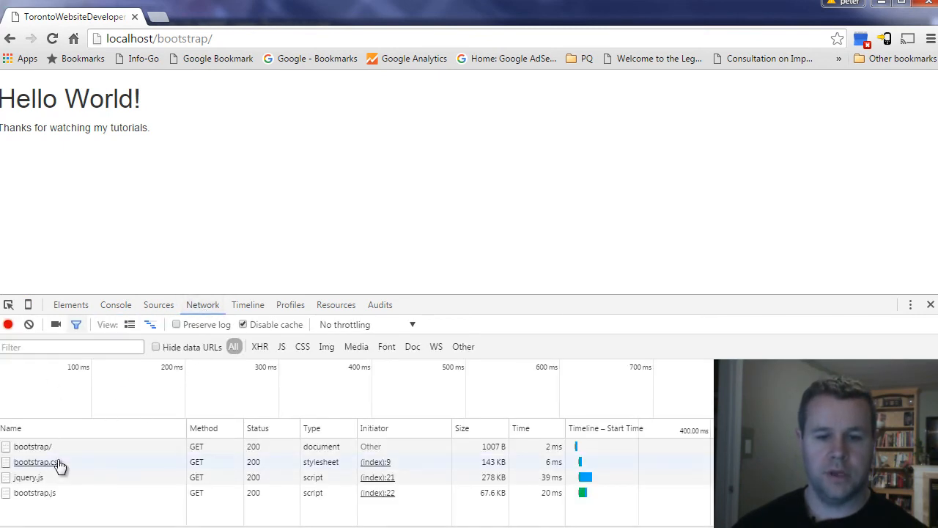
mouse_move(61, 469)
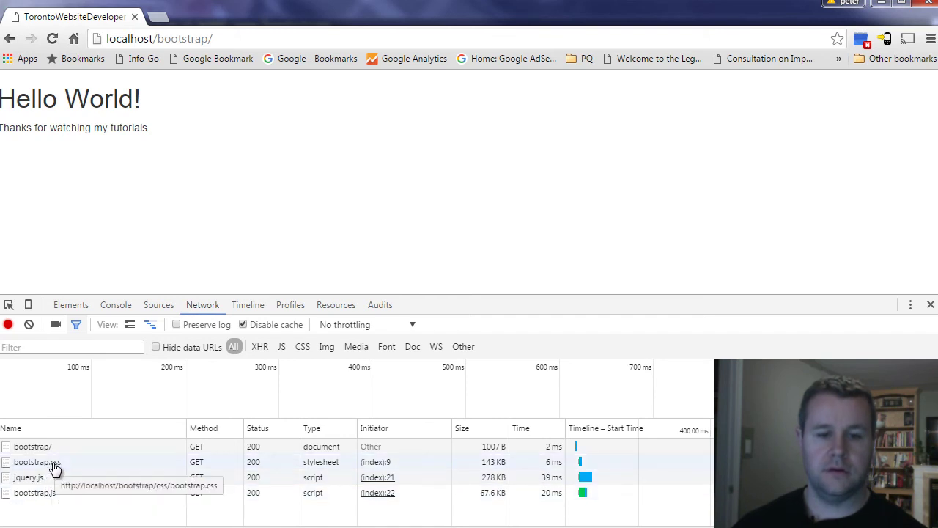
mouse_move(258, 191)
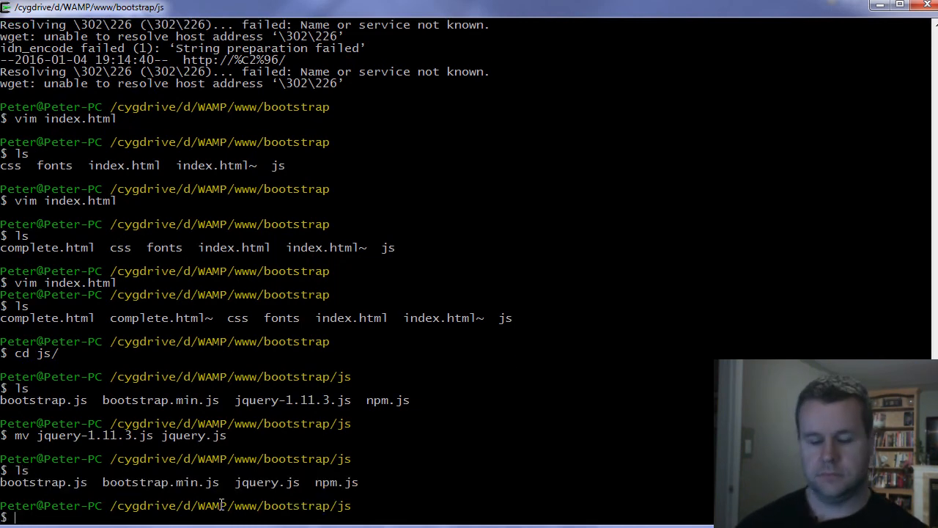
- Go up to the bootstrap folder and reopen index.html in Vim
type("cd ..")
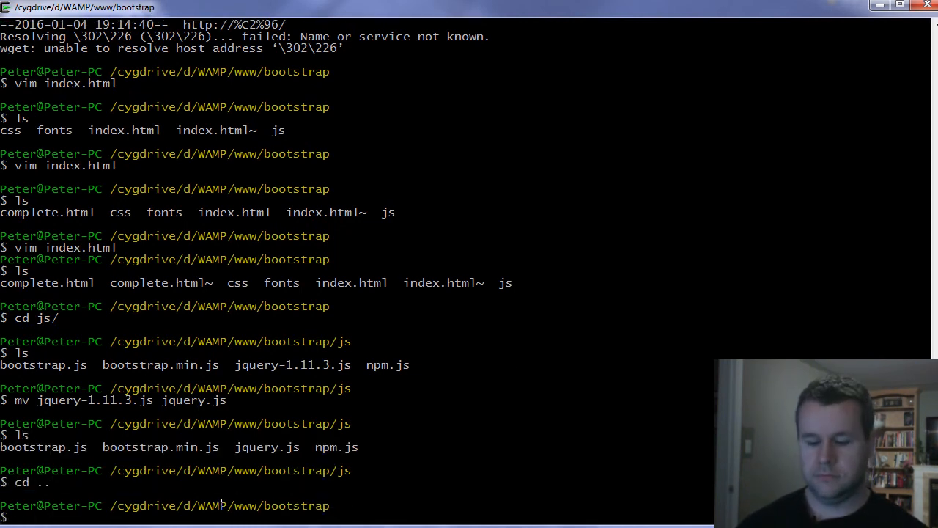
key("Return")
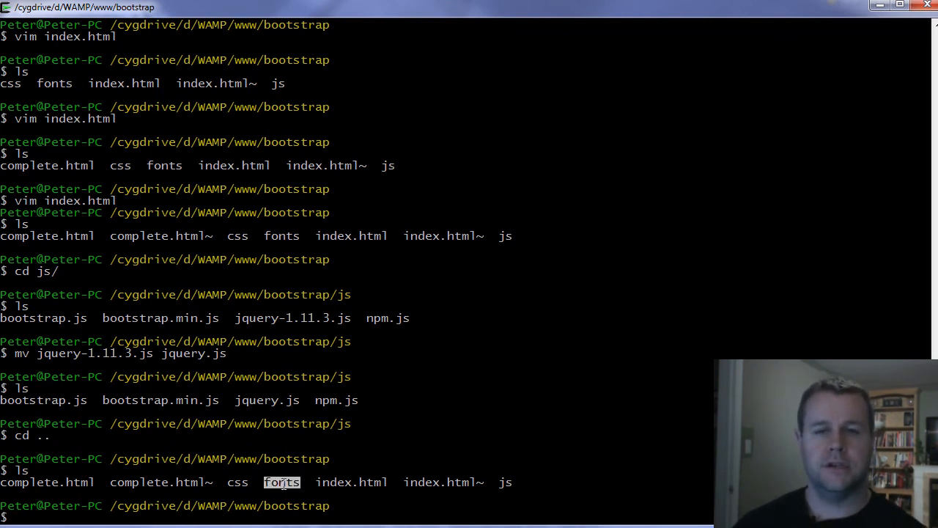
type("vim index.html")
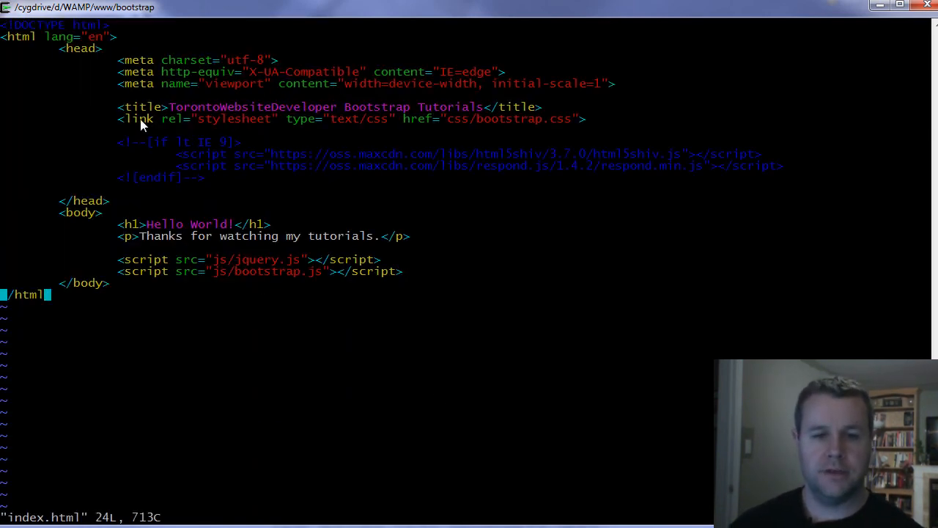
mouse_move(195, 271)
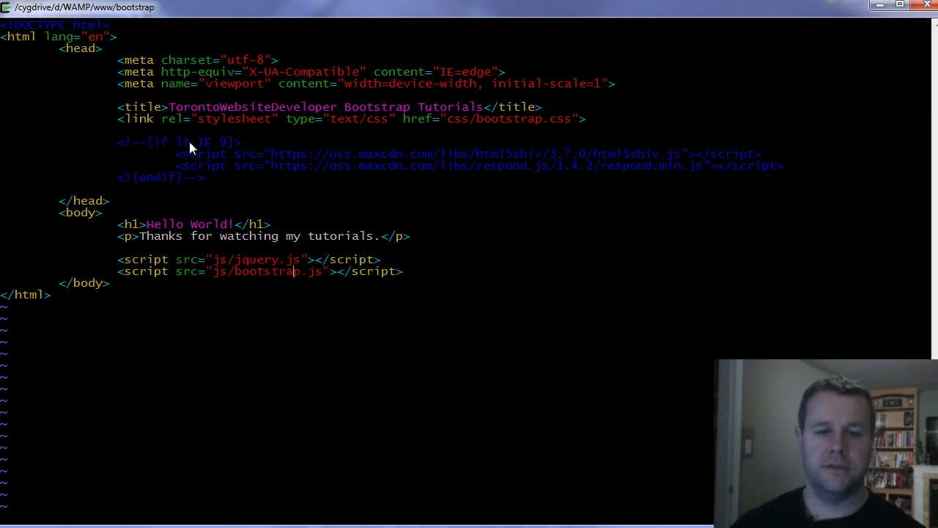
mouse_move(208, 118)
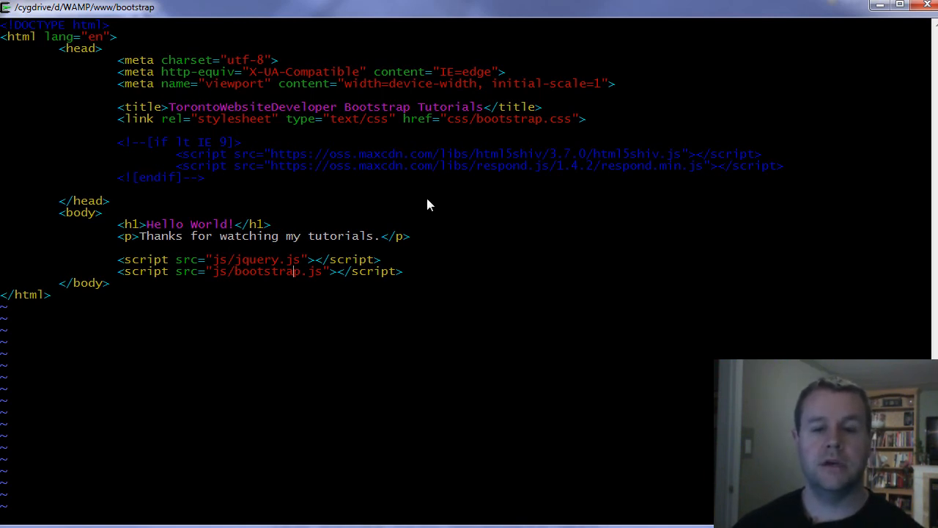
mouse_move(432, 262)
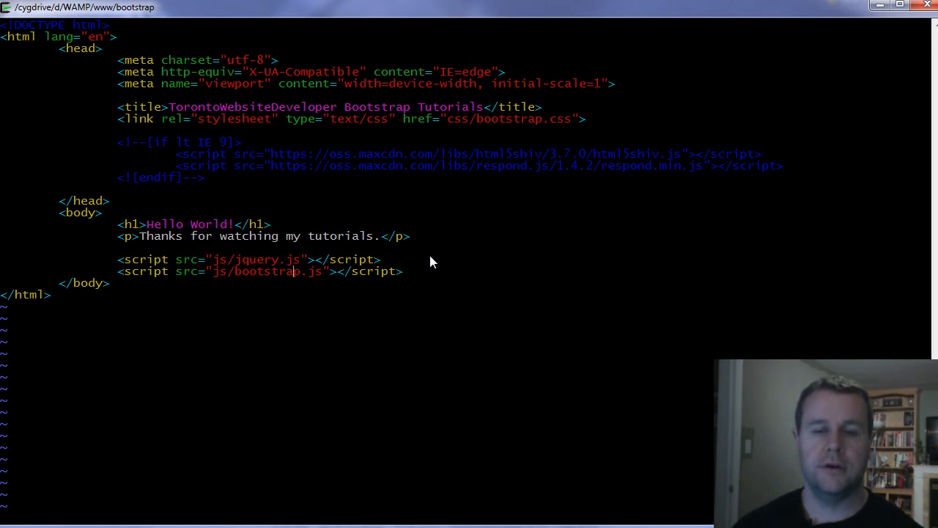